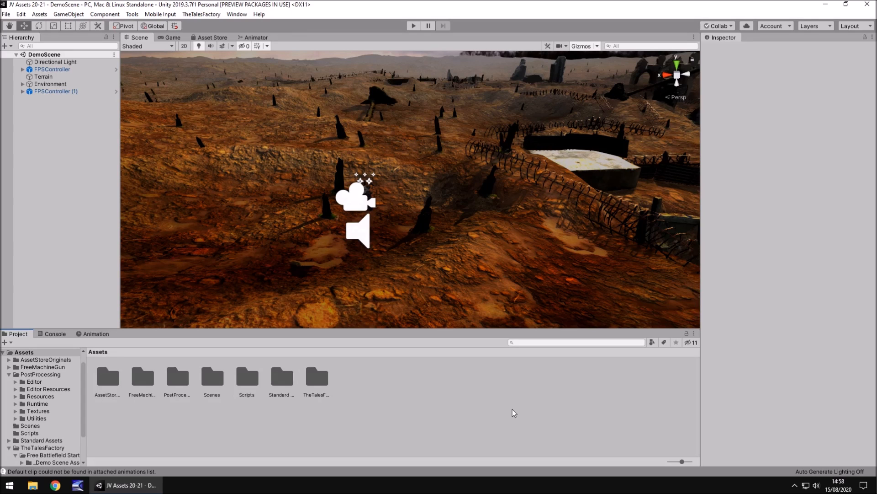
- Open the JigSaw TV Effect and police chase GTA V videos from the channel
{"action": "left_click", "coordinate": [55, 485]}
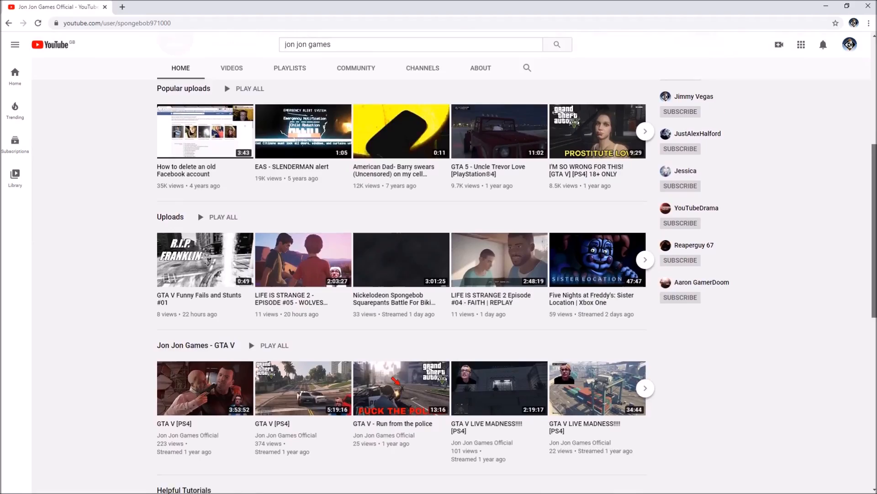
{"action": "scroll", "scroll_direction": "down", "scroll_amount": 3}
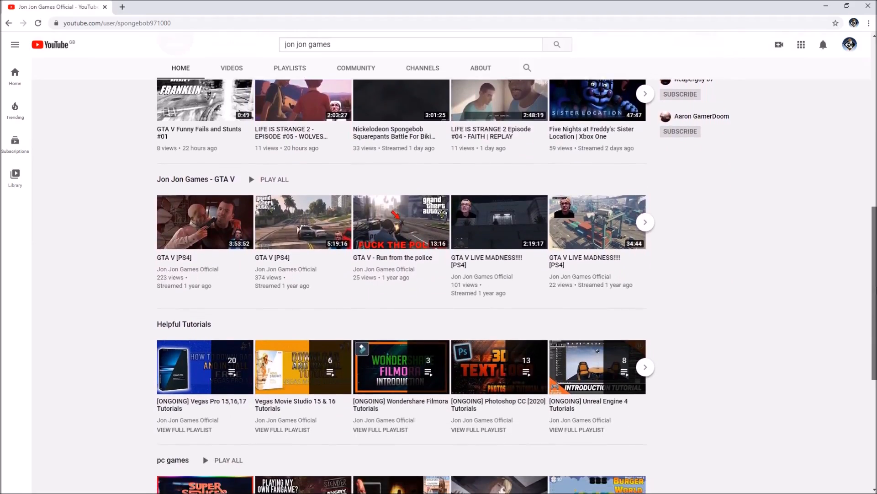
{"action": "left_click", "coordinate": [400, 222]}
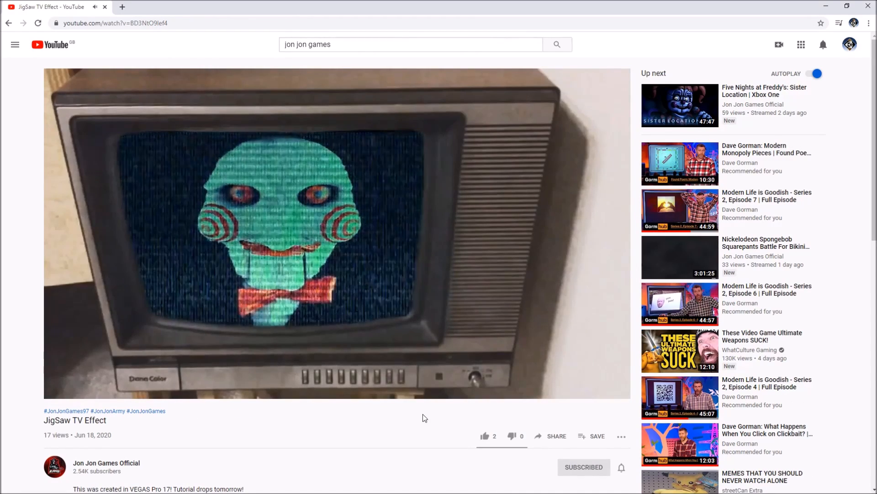
{"action": "left_click", "coordinate": [106, 462]}
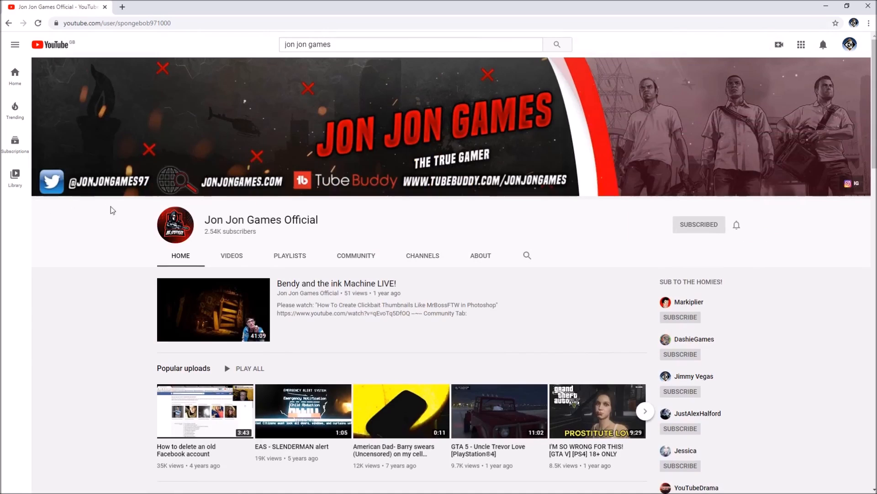
{"action": "mouse_move", "coordinate": [328, 205]}
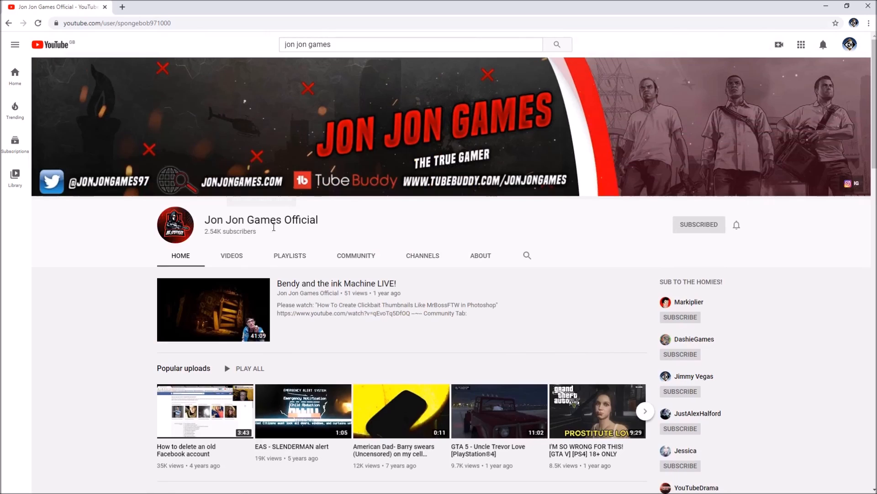
{"action": "left_click", "coordinate": [212, 309]}
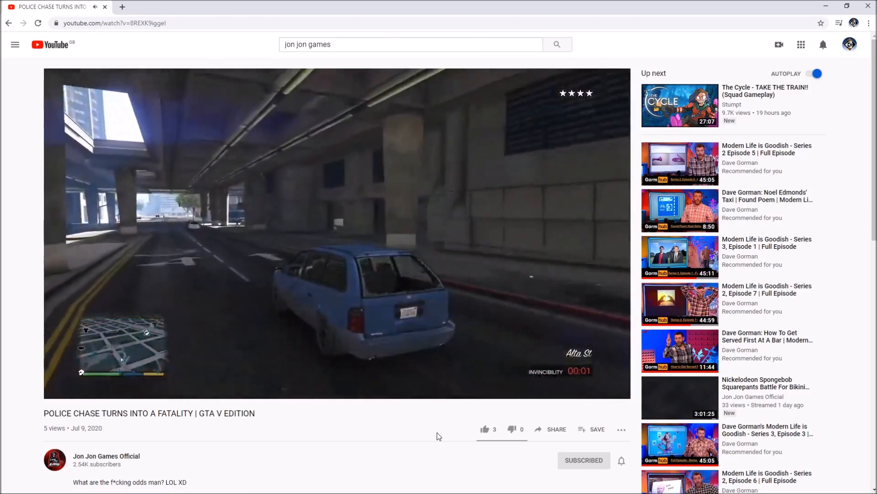
- Scroll through the channel's Videos tab uploads, then return to the Unity scene
{"action": "left_click", "coordinate": [106, 456]}
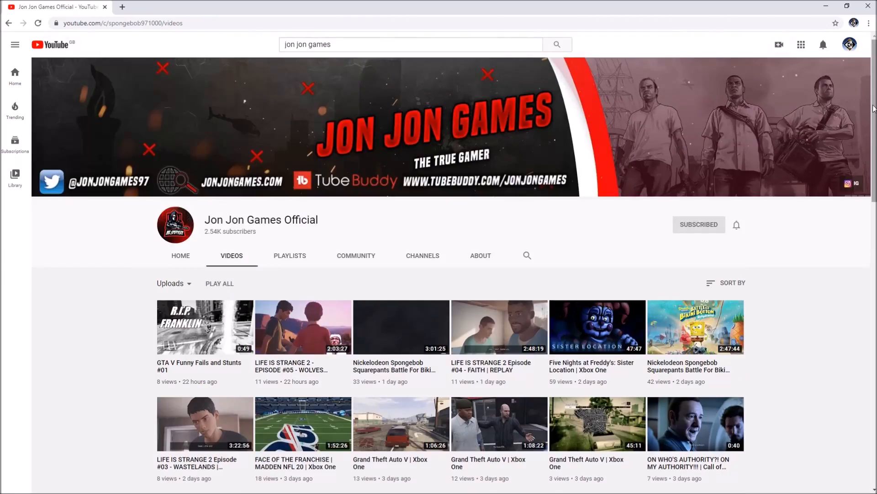
{"action": "scroll", "scroll_direction": "down", "scroll_amount": 3}
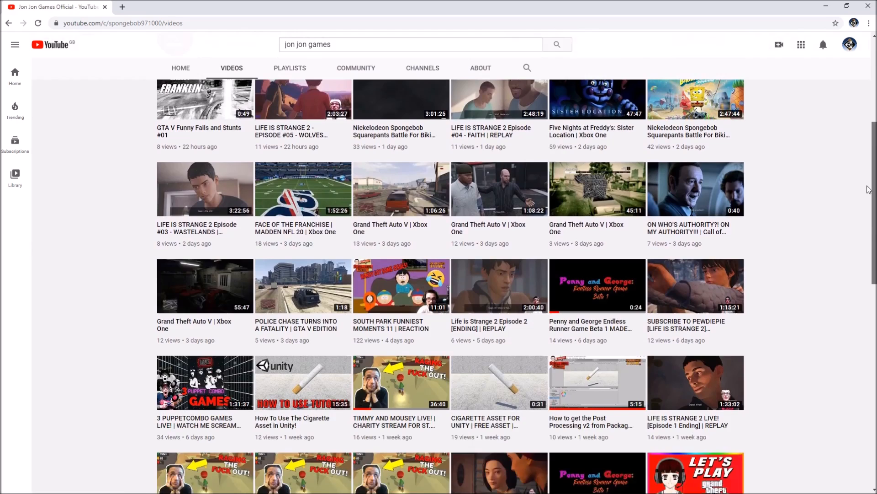
{"action": "scroll", "scroll_direction": "up", "scroll_amount": 3}
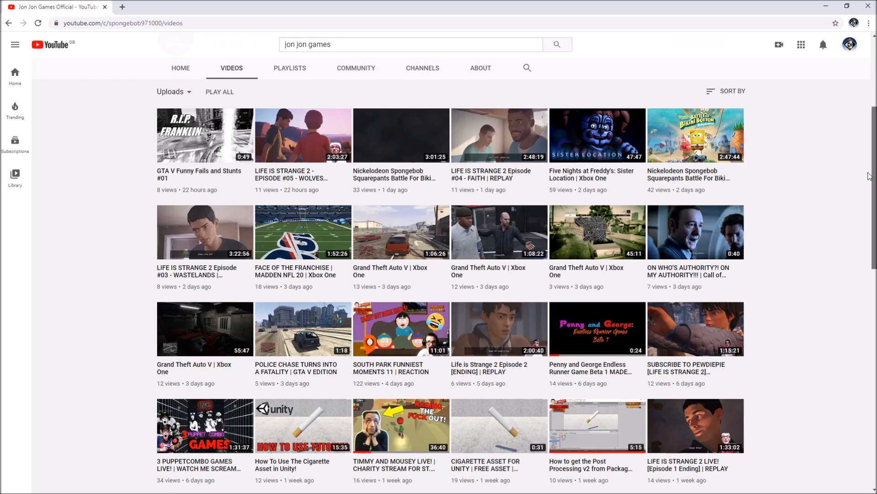
{"action": "left_click", "coordinate": [99, 485]}
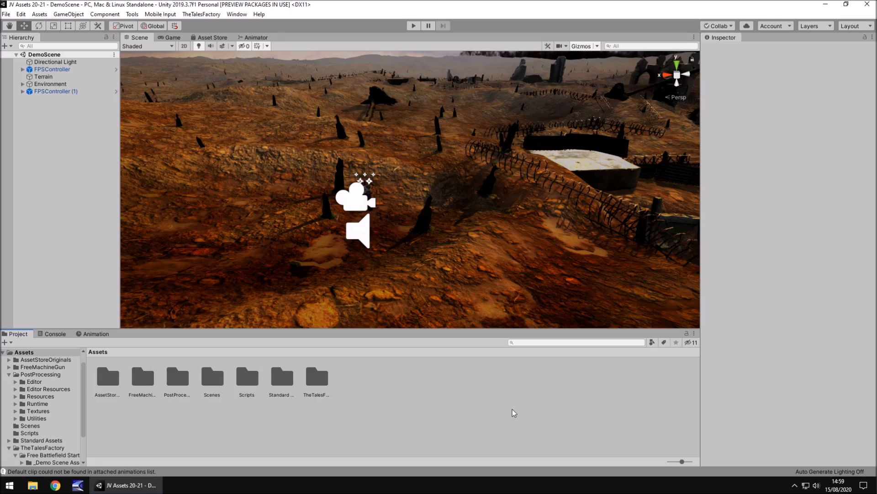
{"action": "mouse_move", "coordinate": [470, 371]}
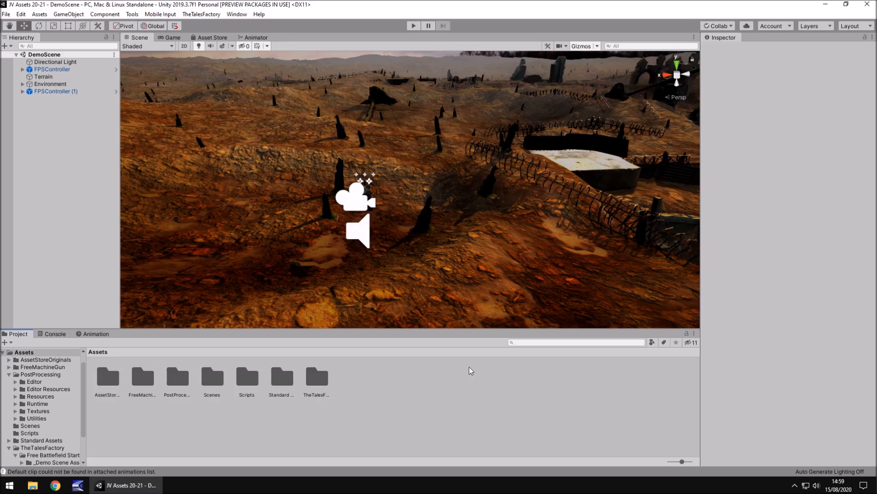
{"action": "mouse_move", "coordinate": [488, 269]}
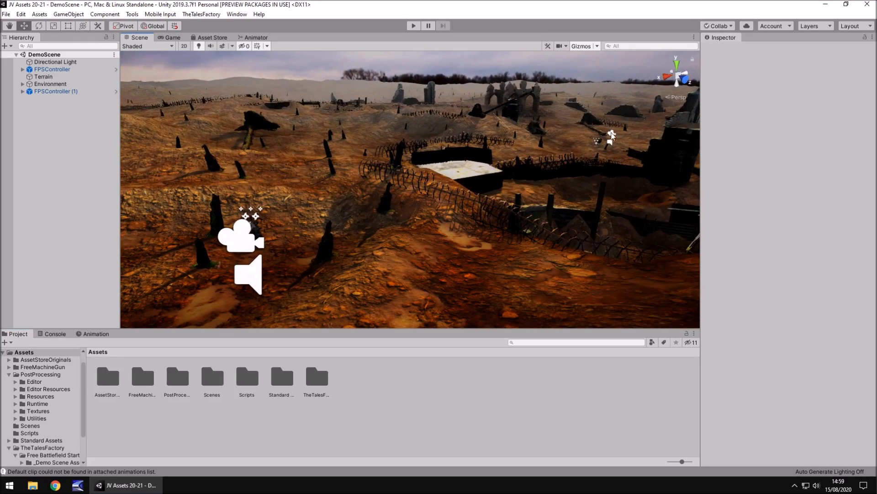
{"action": "mouse_move", "coordinate": [255, 277]}
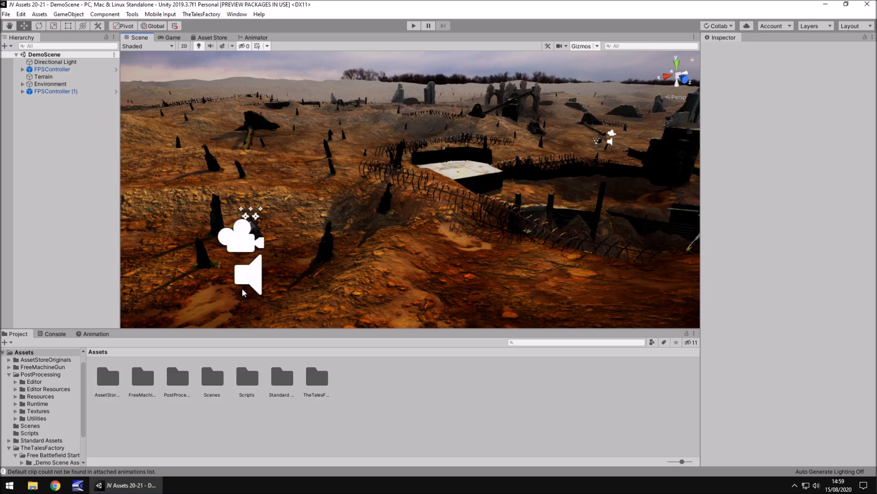
{"action": "mouse_move", "coordinate": [270, 237]}
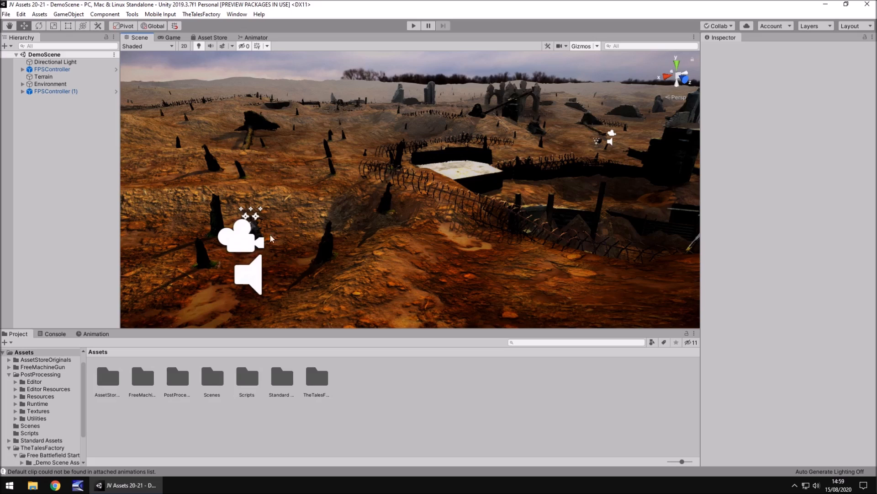
{"action": "mouse_move", "coordinate": [301, 235]}
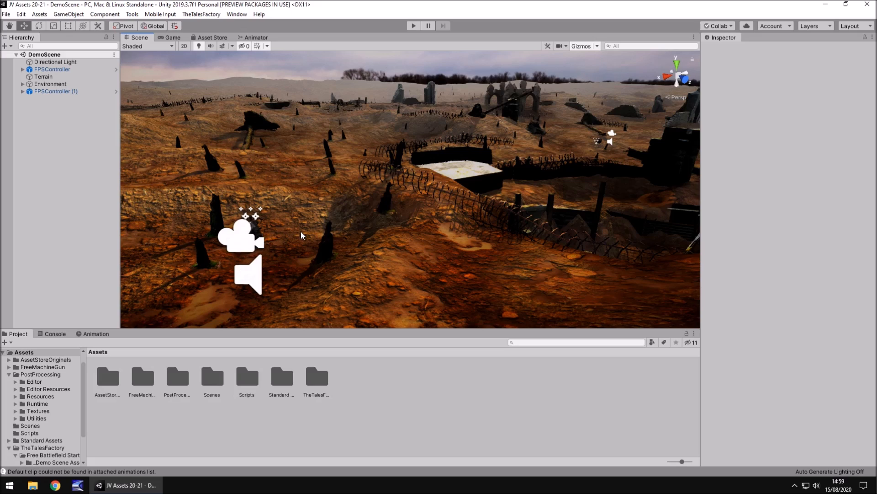
{"action": "mouse_move", "coordinate": [406, 210]}
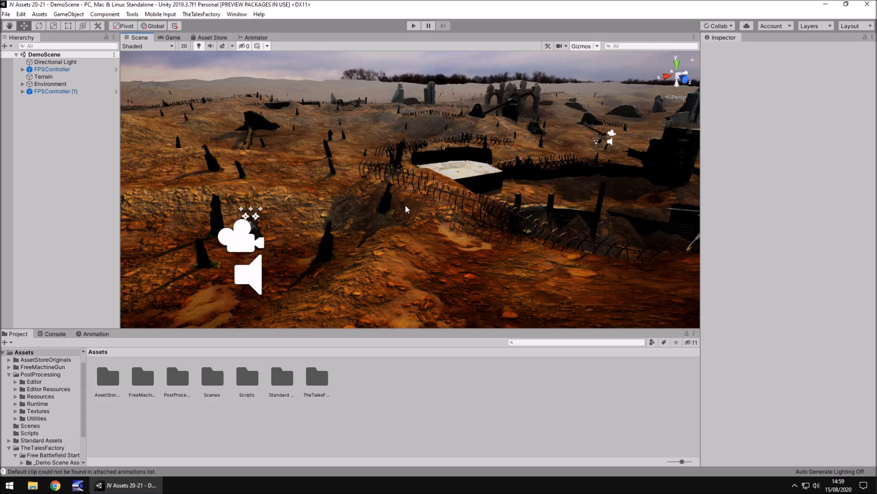
{"action": "mouse_move", "coordinate": [381, 350]}
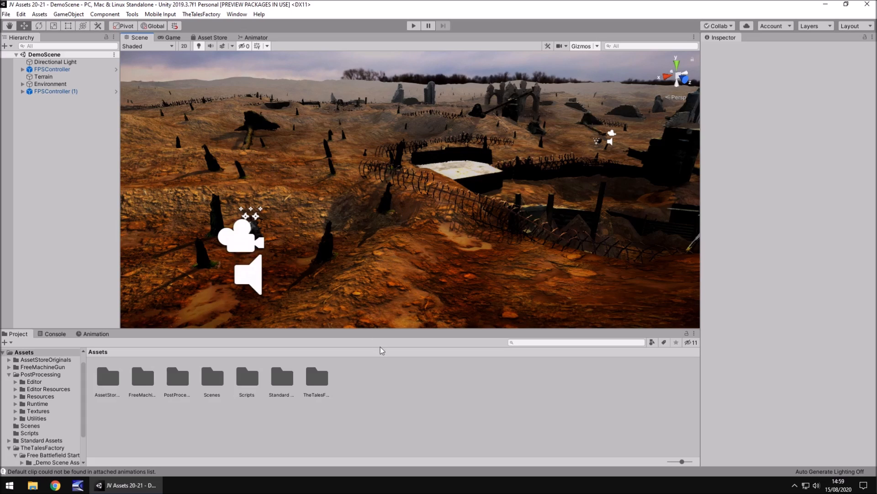
{"action": "mouse_move", "coordinate": [407, 375]}
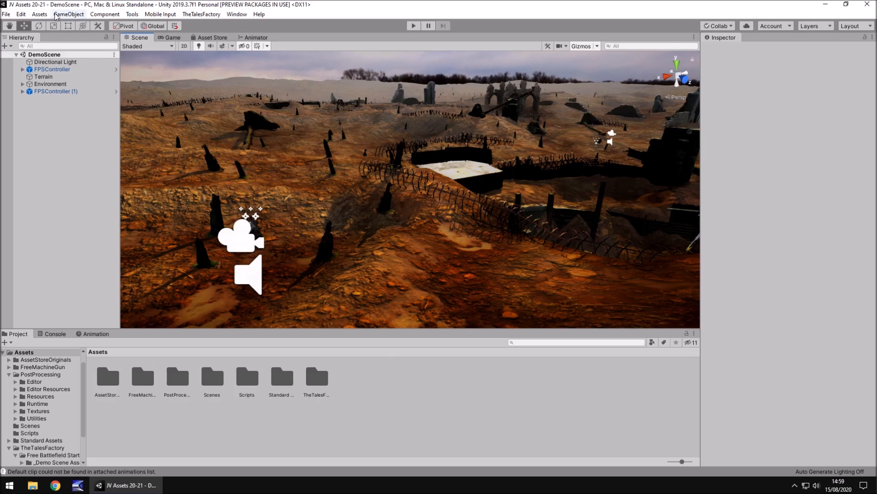
- Add a Raw Image under a new Canvas, stretch-anchored with Left, Top, Right, Bottom at 0
{"action": "left_click", "coordinate": [68, 14]}
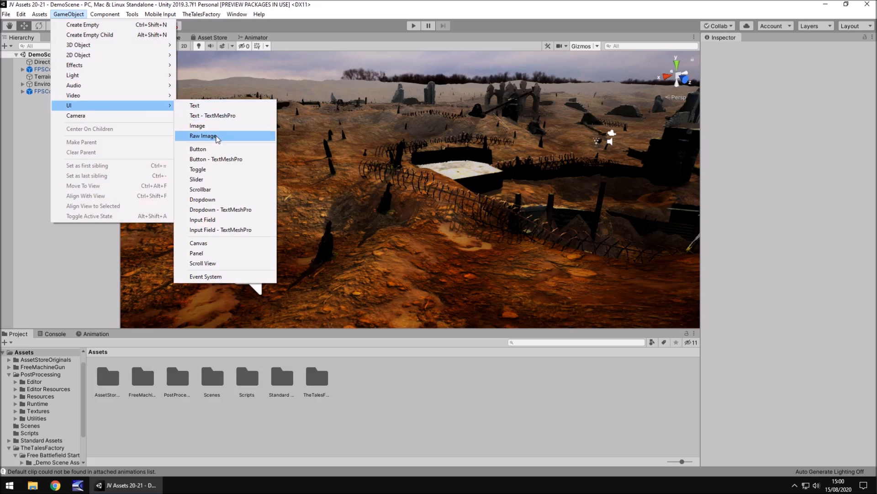
{"action": "left_click", "coordinate": [204, 136]}
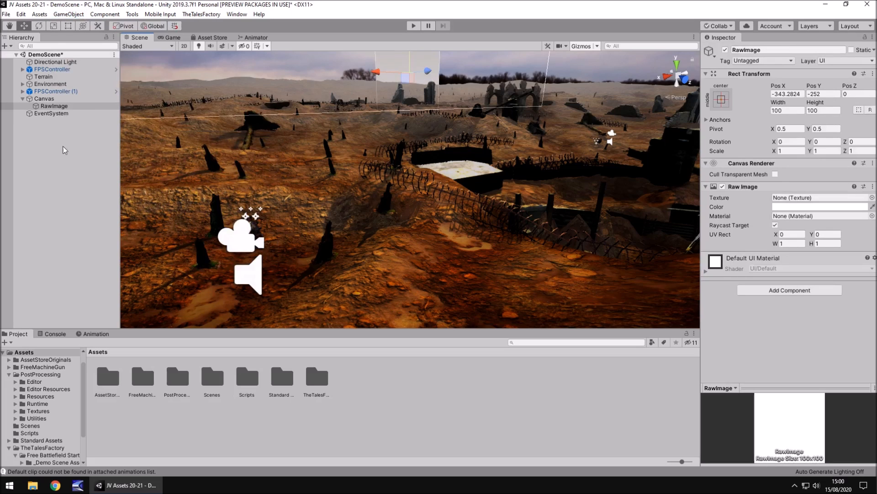
{"action": "mouse_move", "coordinate": [97, 171]}
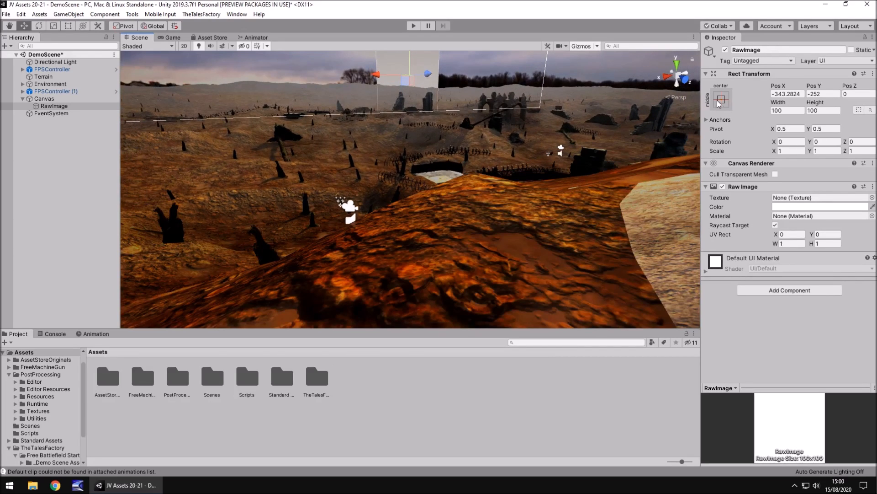
{"action": "left_click", "coordinate": [721, 99]}
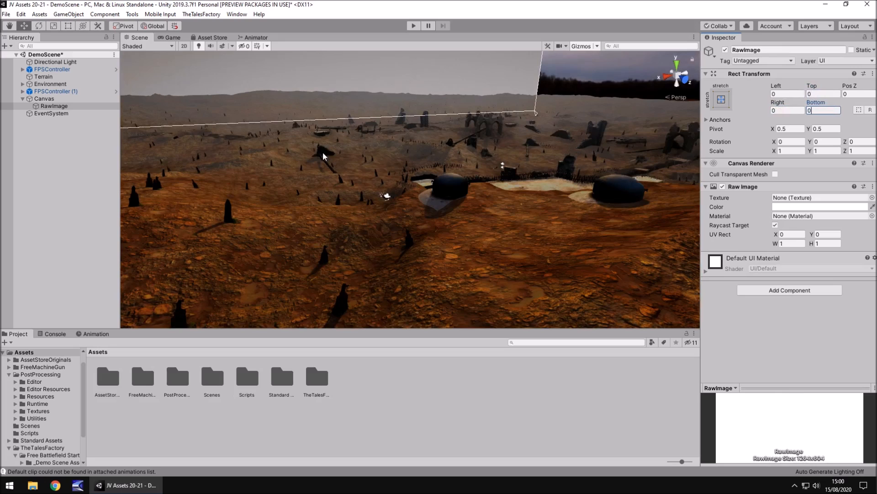
{"action": "left_click", "coordinate": [44, 99]}
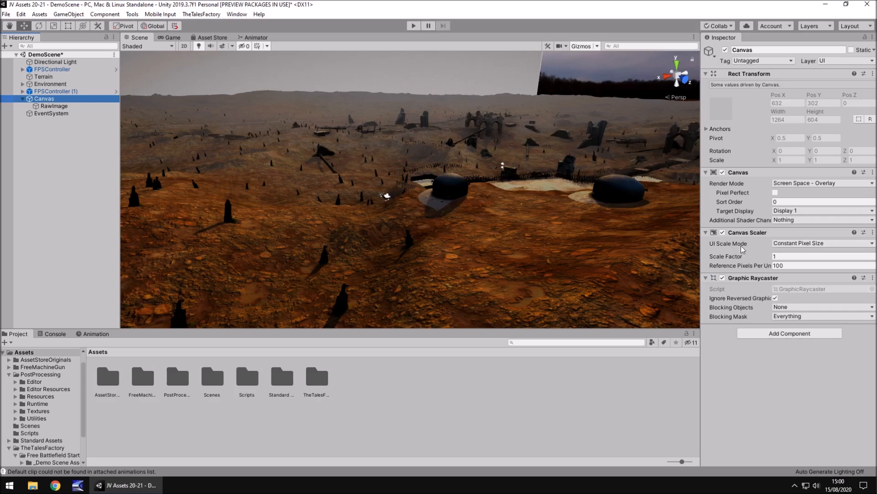
- Set the Canvas Scaler to Scale With Screen Size at a 1920 x 1080 reference resolution
{"action": "left_click", "coordinate": [821, 243]}
{"action": "type", "text": "1080"}
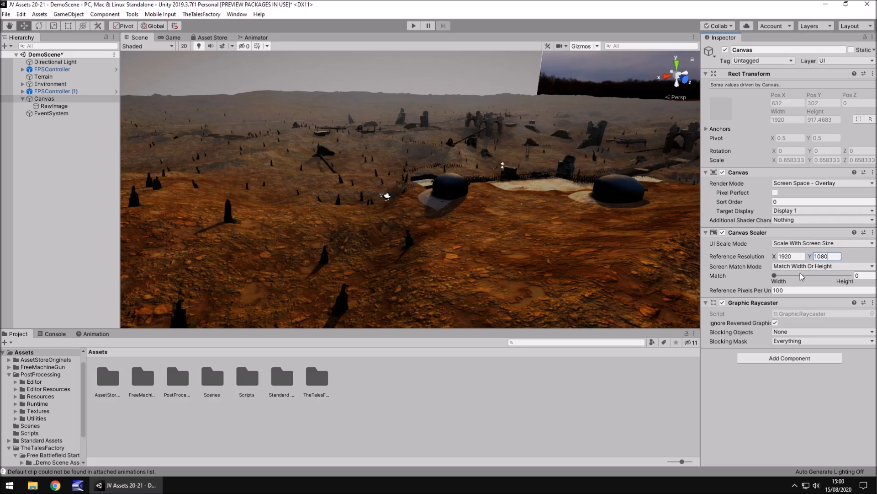
{"action": "mouse_move", "coordinate": [758, 278]}
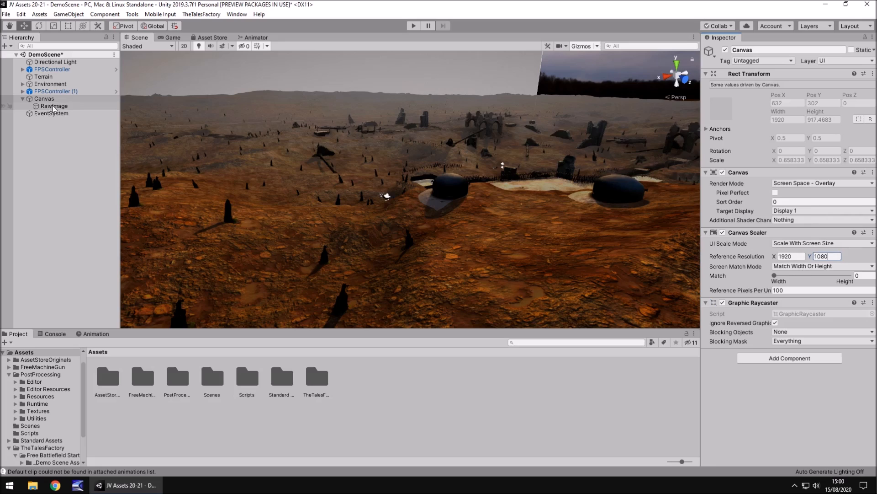
{"action": "left_click", "coordinate": [54, 106]}
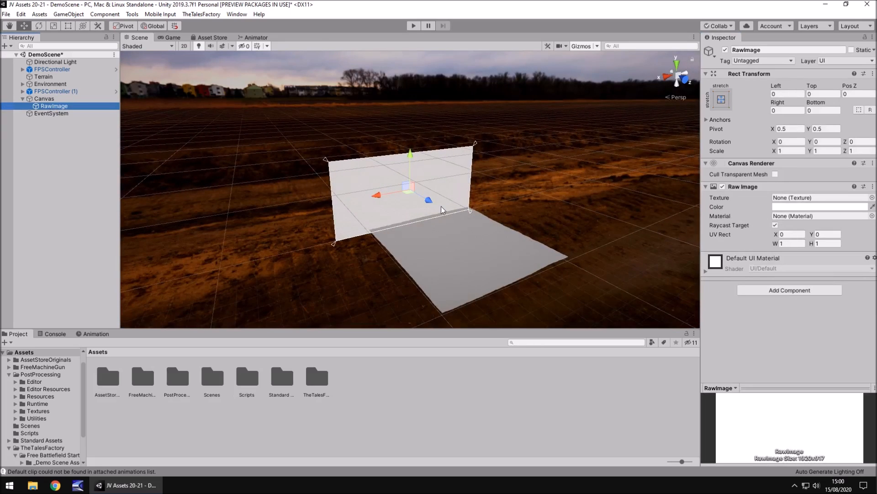
{"action": "mouse_move", "coordinate": [355, 207]}
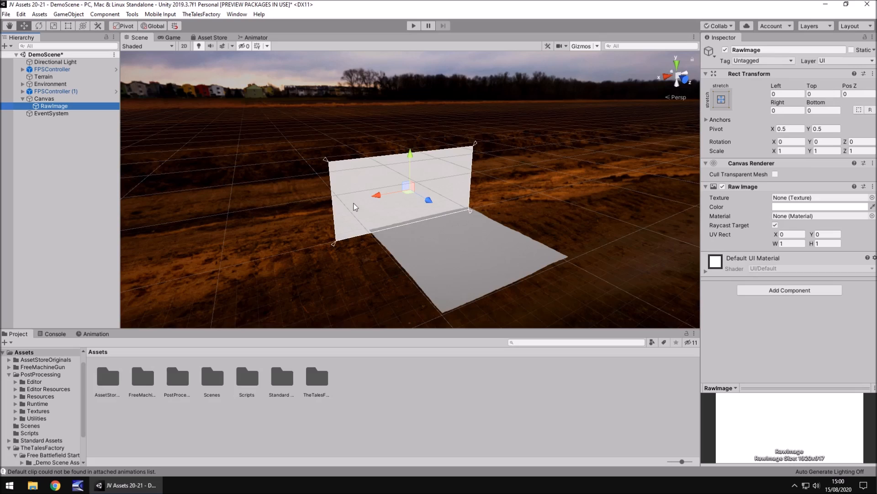
{"action": "mouse_move", "coordinate": [350, 214]}
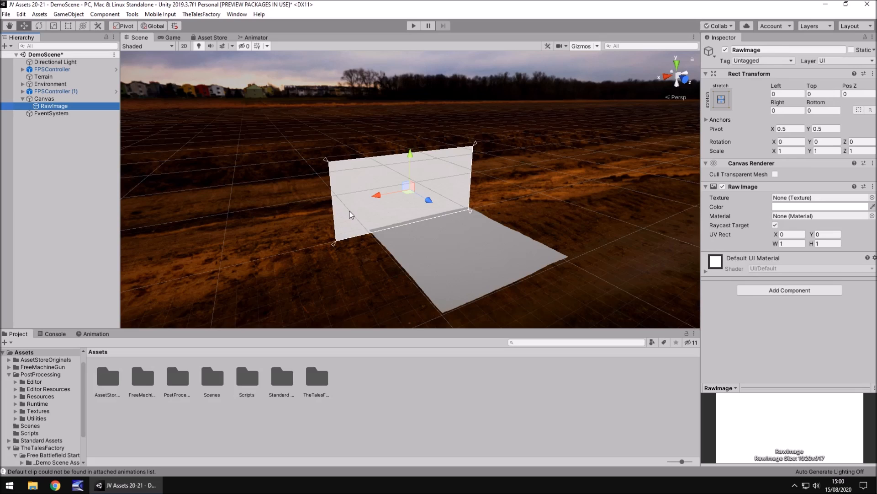
{"action": "mouse_move", "coordinate": [311, 372]}
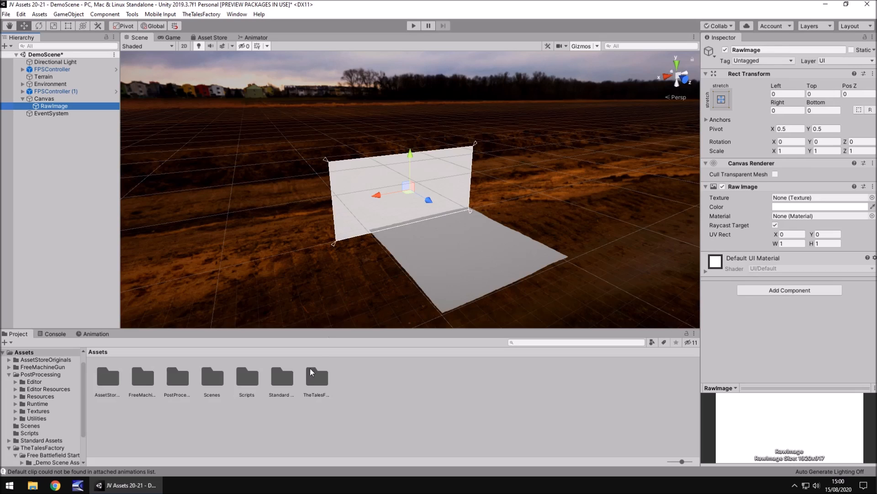
{"action": "mouse_move", "coordinate": [358, 385]}
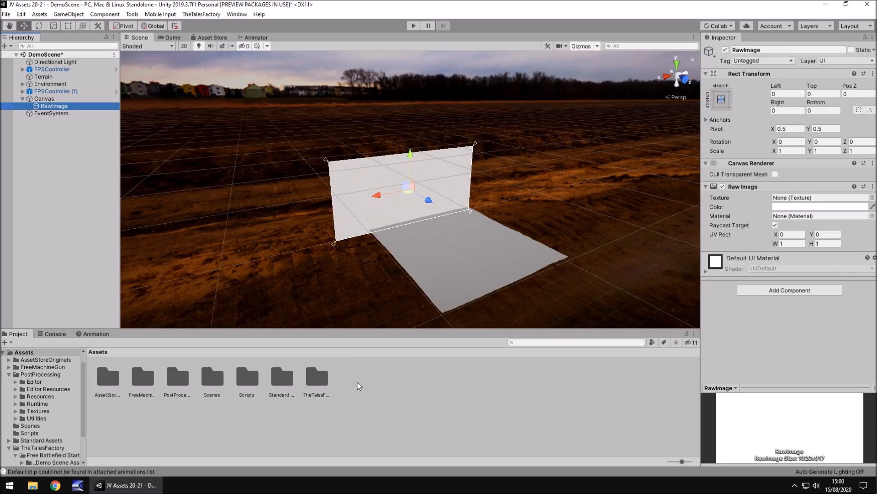
- Create a Render Texture asset named Player1 sized 960 x 1080
{"action": "right_click", "coordinate": [359, 385]}
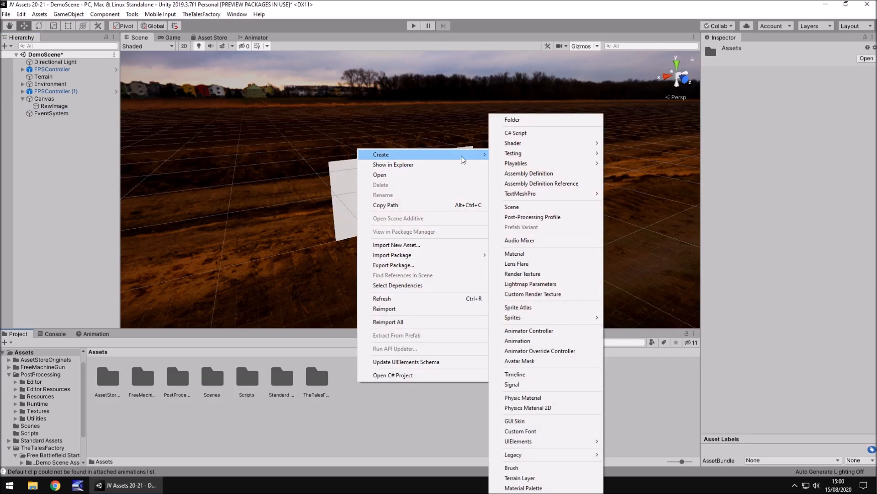
{"action": "mouse_move", "coordinate": [522, 273]}
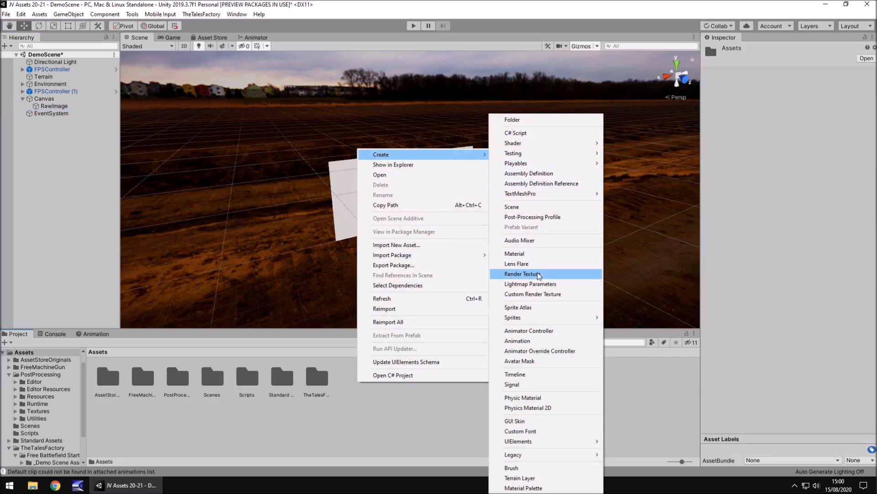
{"action": "left_click", "coordinate": [521, 273]}
{"action": "type", "text": "Player1"}
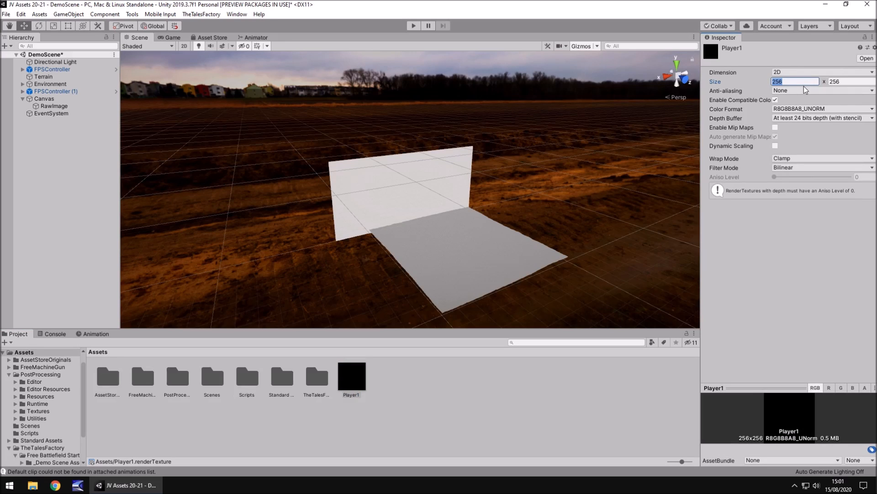
{"action": "type", "text": "960"}
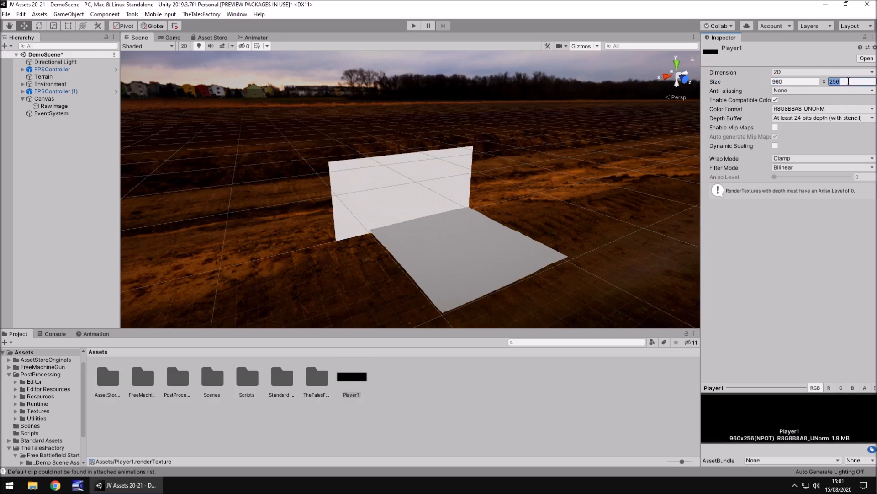
{"action": "type", "text": "1080"}
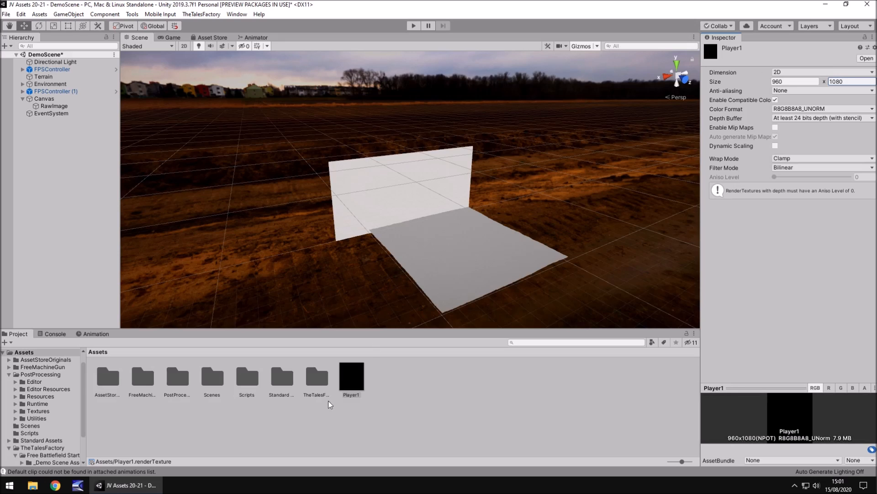
{"action": "mouse_move", "coordinate": [341, 270]}
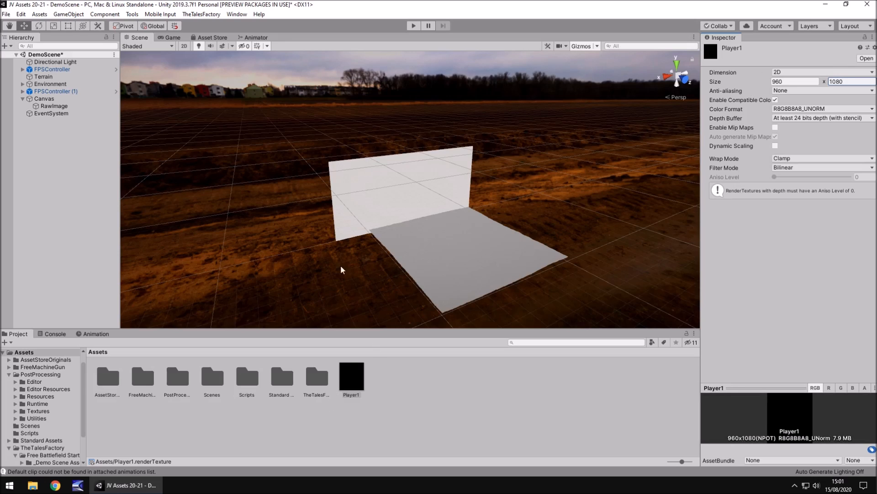
- Duplicate the Player1 render texture with Ctrl+D and rename the copy Player2
{"action": "left_click", "coordinate": [351, 372]}
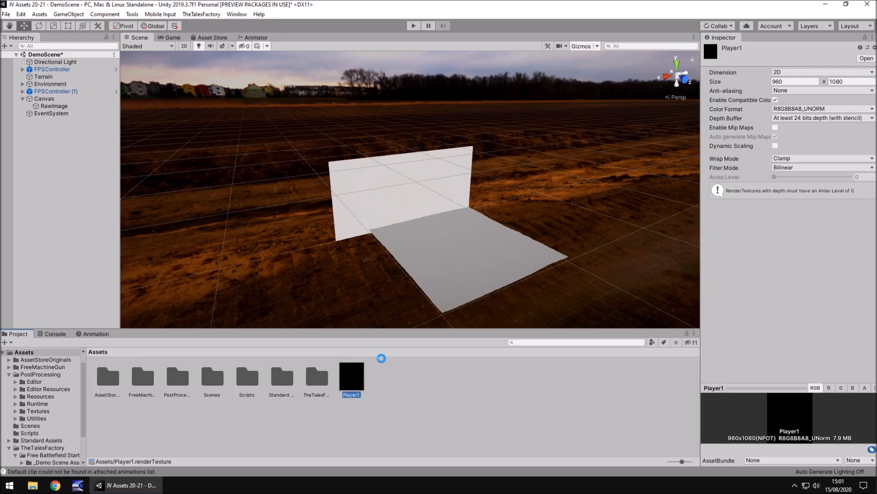
{"action": "left_click", "coordinate": [386, 378]}
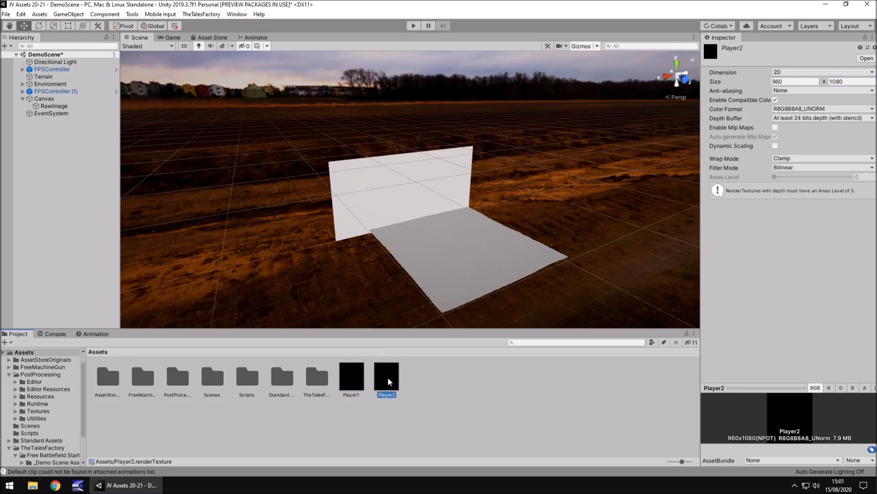
{"action": "mouse_move", "coordinate": [398, 384]}
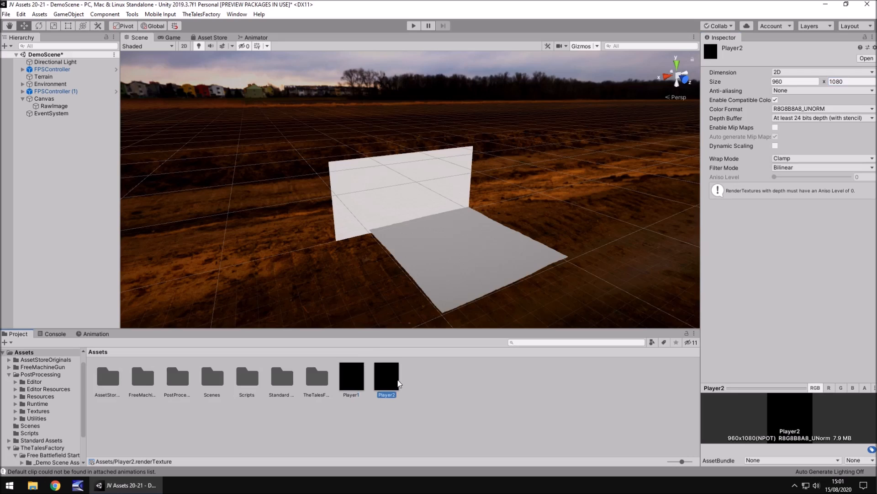
{"action": "mouse_move", "coordinate": [112, 74]}
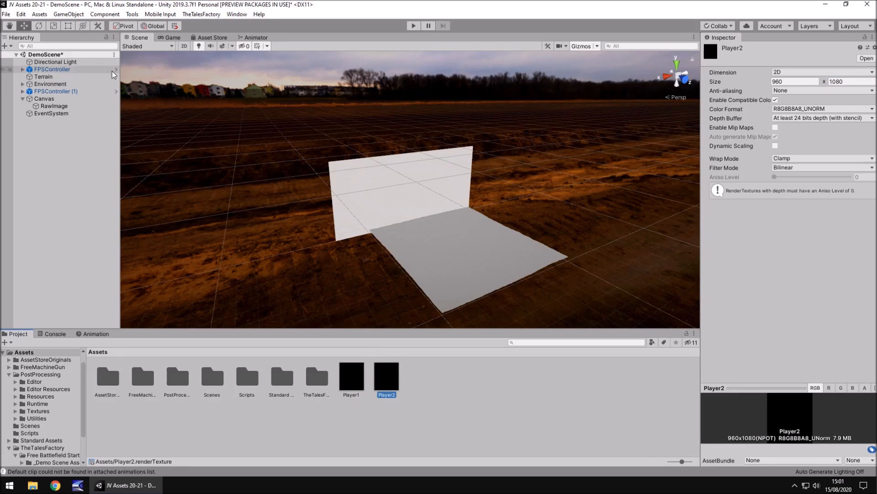
- Set Player1 and Player2 as Target Textures of each FPSController's FirstPersonCharacter camera
{"action": "left_click", "coordinate": [22, 69]}
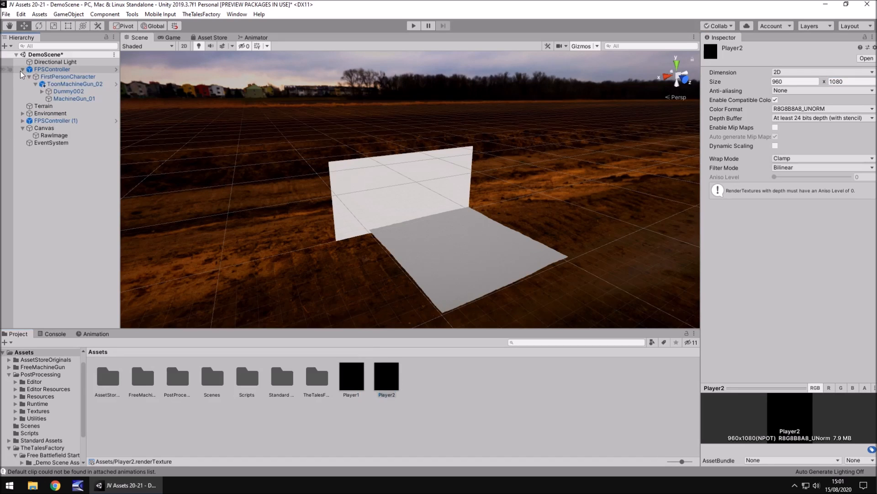
{"action": "left_click", "coordinate": [67, 77]}
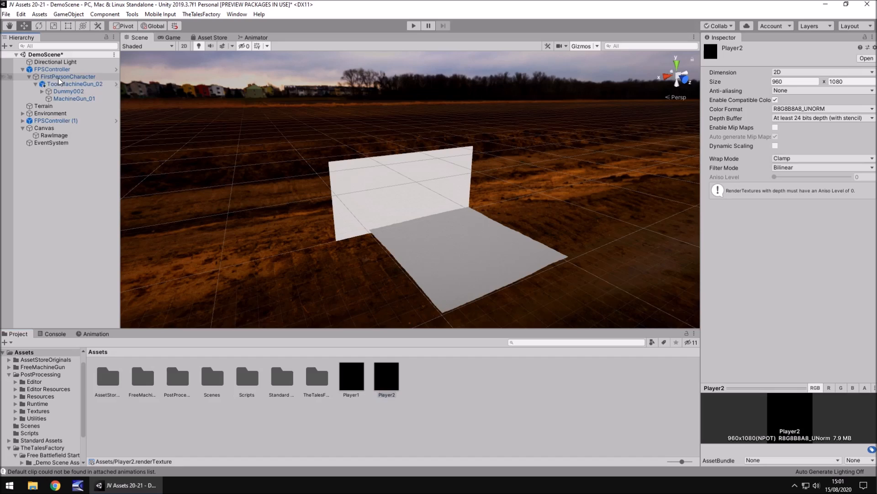
{"action": "left_click", "coordinate": [68, 77]}
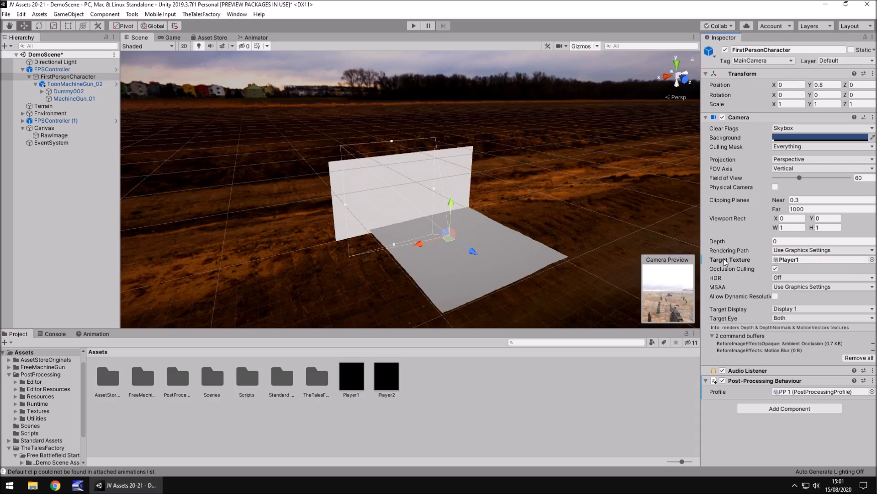
{"action": "mouse_move", "coordinate": [820, 263]}
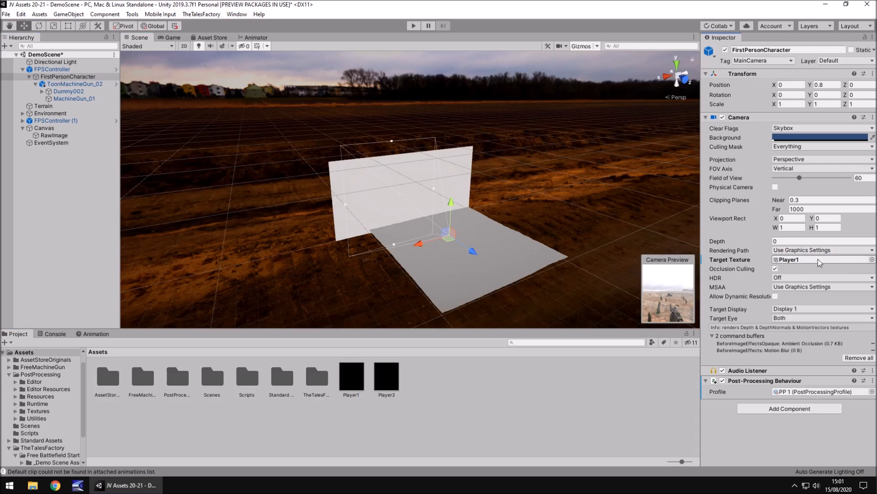
{"action": "left_click", "coordinate": [811, 241]}
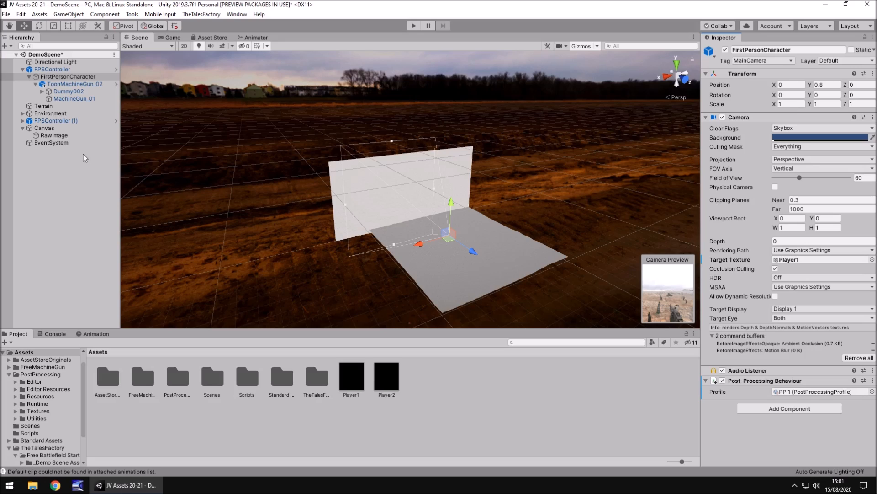
{"action": "left_click", "coordinate": [22, 120]}
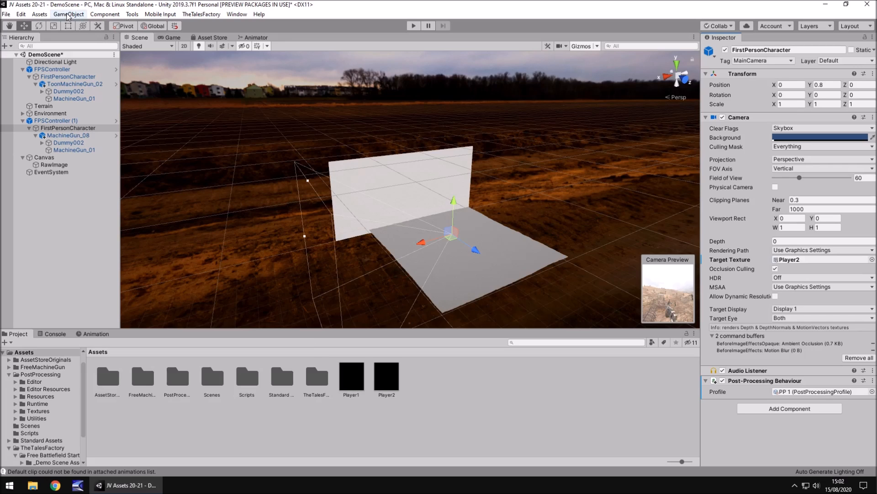
- Add a standalone Camera below the Canvas and EventSystem in the Hierarchy
{"action": "left_click", "coordinate": [68, 14]}
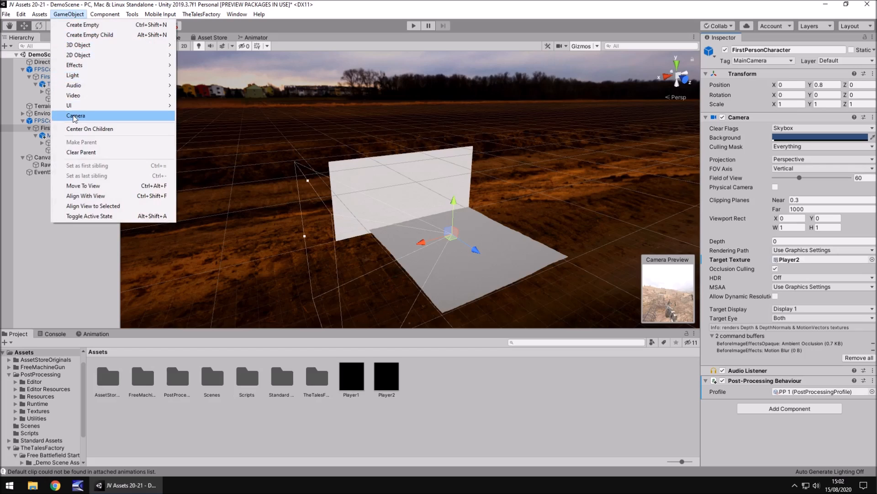
{"action": "left_click", "coordinate": [75, 116]}
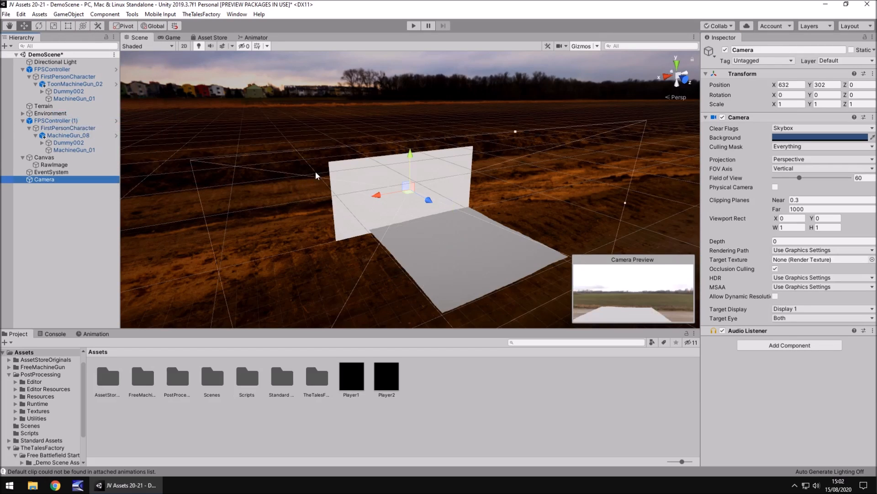
{"action": "mouse_move", "coordinate": [306, 206]}
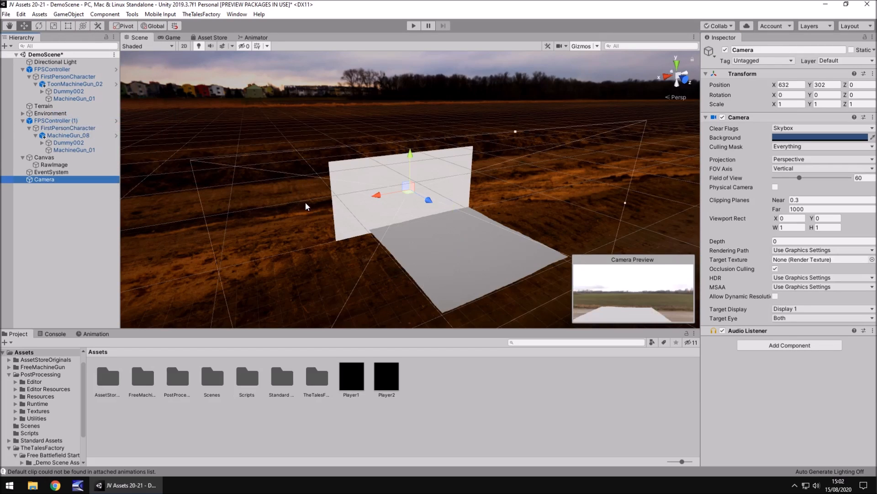
{"action": "mouse_move", "coordinate": [406, 242]}
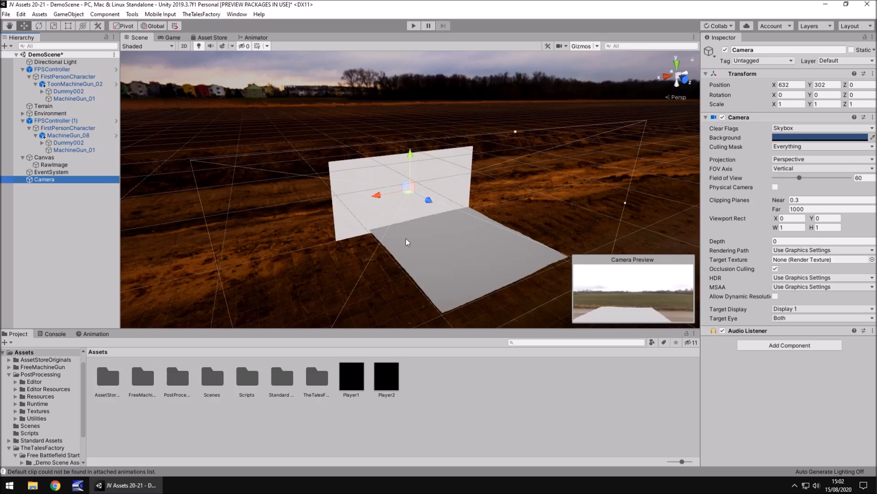
{"action": "mouse_move", "coordinate": [260, 200]}
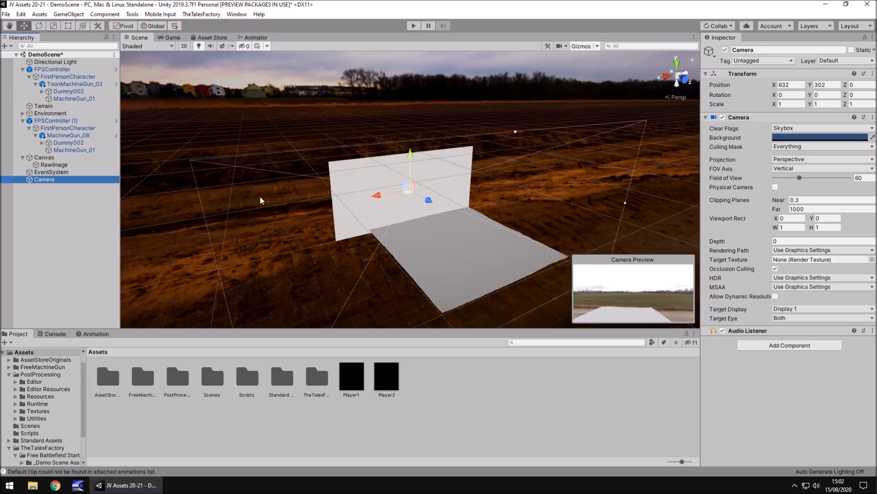
{"action": "mouse_move", "coordinate": [208, 202]}
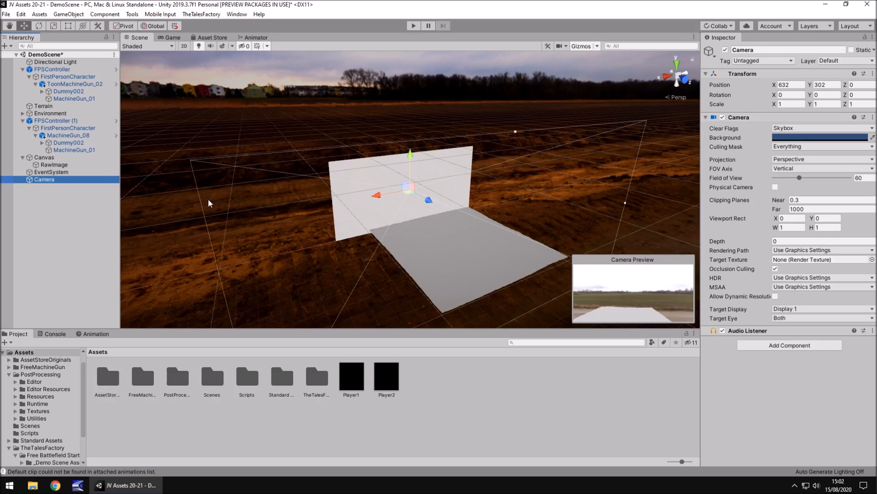
{"action": "mouse_move", "coordinate": [212, 196]}
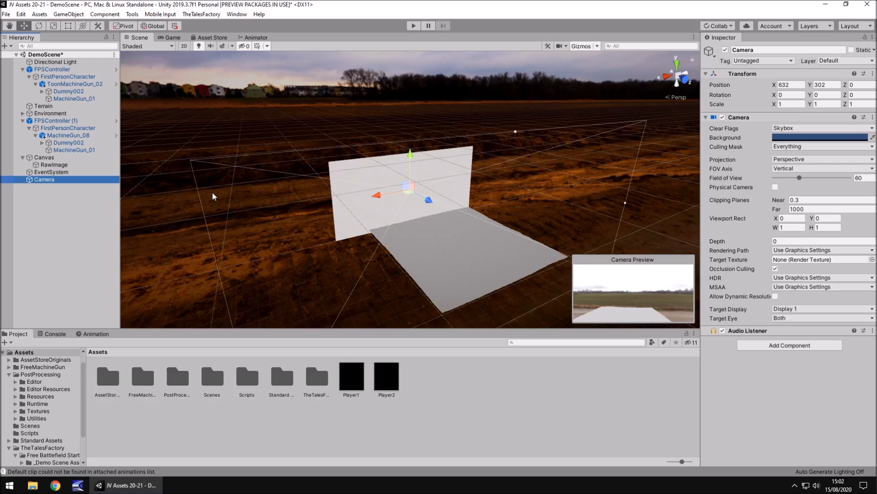
{"action": "mouse_move", "coordinate": [337, 284]}
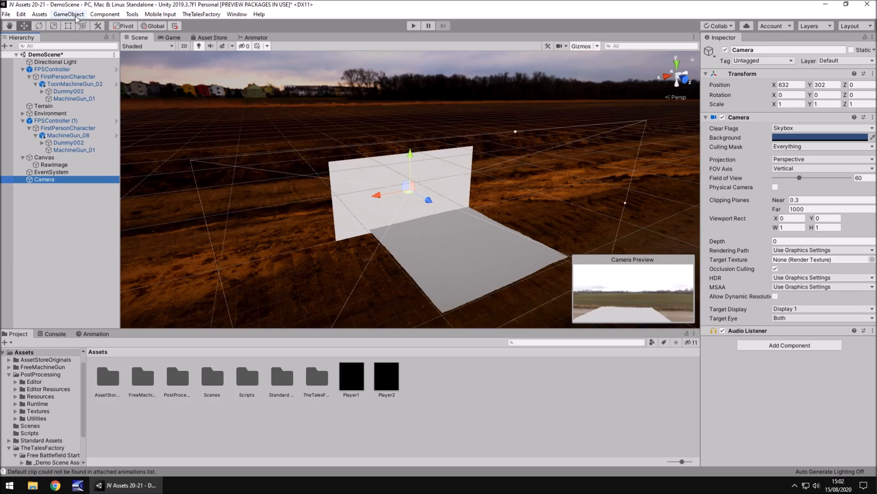
- Add a second RawImage to the Canvas with left-stretch anchoring and Top 0
{"action": "left_click", "coordinate": [68, 14]}
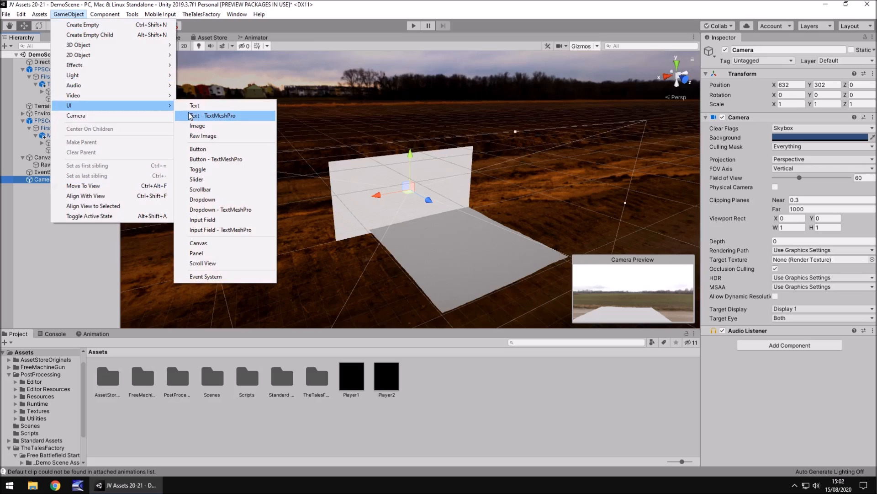
{"action": "left_click", "coordinate": [203, 135]}
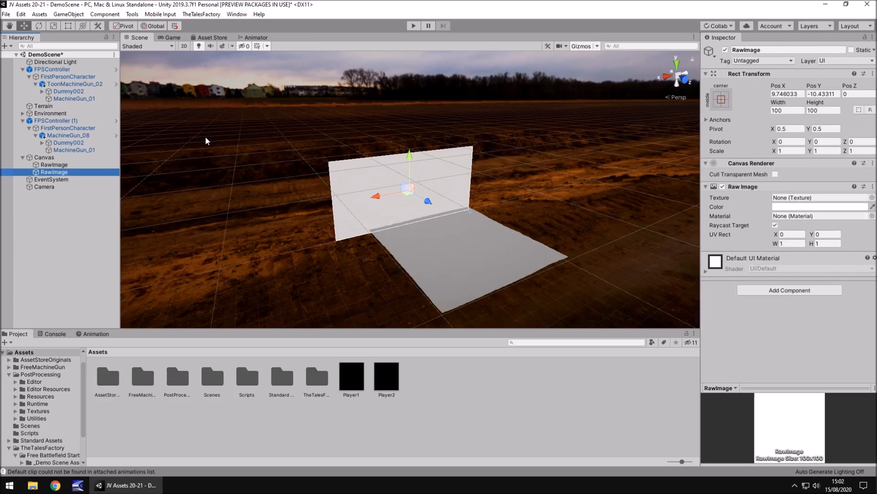
{"action": "left_click", "coordinate": [722, 99]}
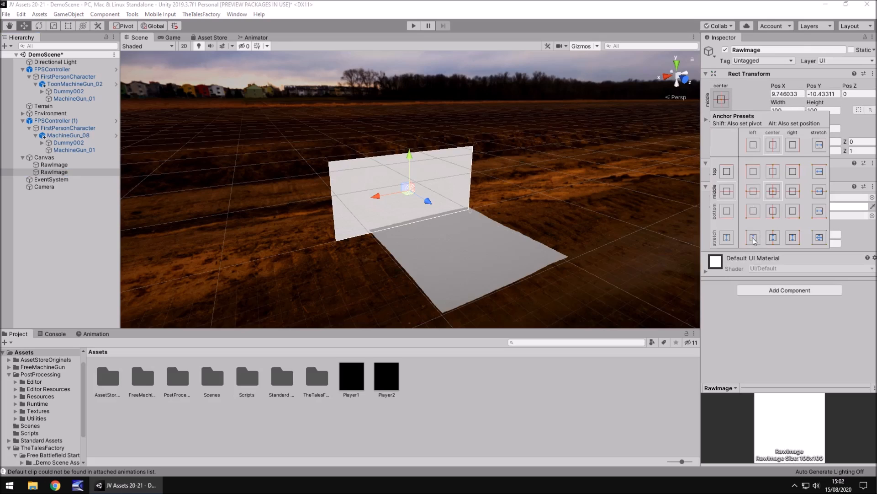
{"action": "left_click", "coordinate": [752, 237]}
{"action": "type", "text": "0"}
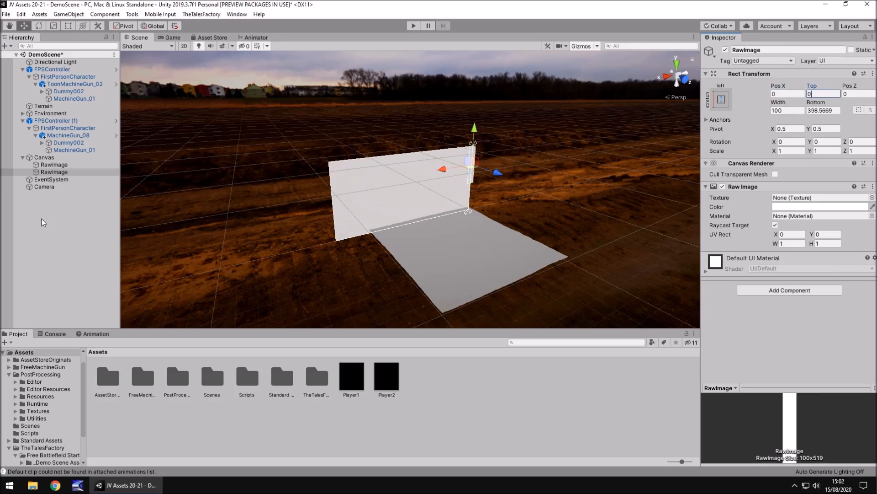
{"action": "left_click", "coordinate": [55, 164]}
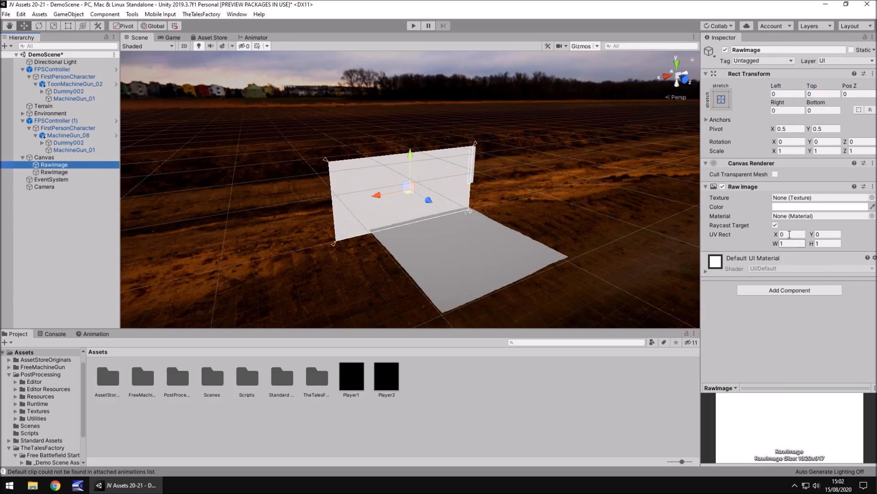
- Tint the full-canvas RawImage black; make the left RawImage 960 wide with Bottom 0
{"action": "left_click", "coordinate": [820, 207]}
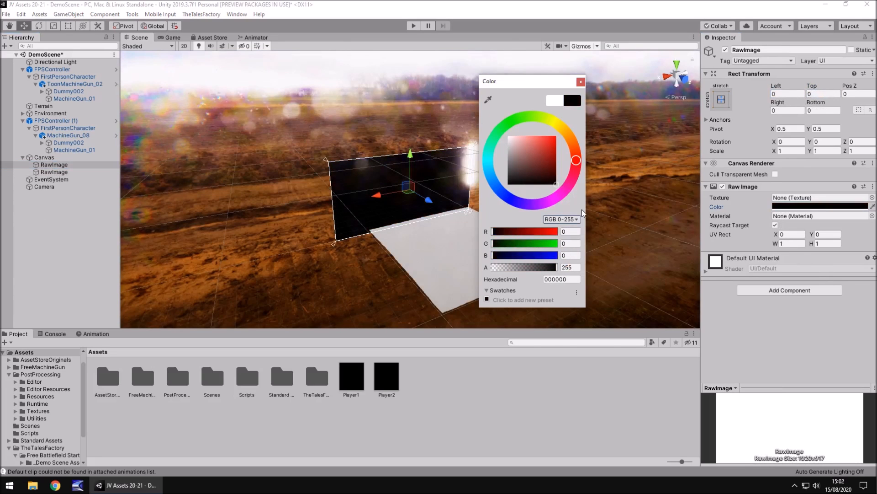
{"action": "left_click", "coordinate": [580, 82]}
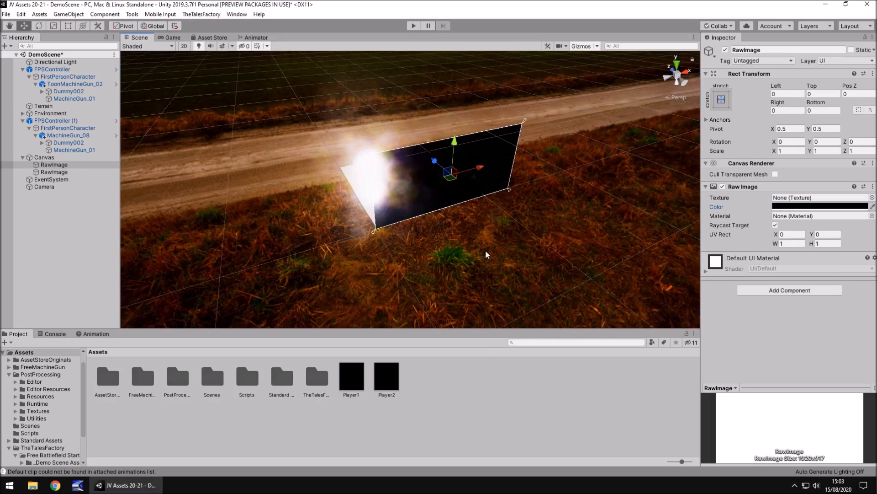
{"action": "left_click", "coordinate": [54, 172]}
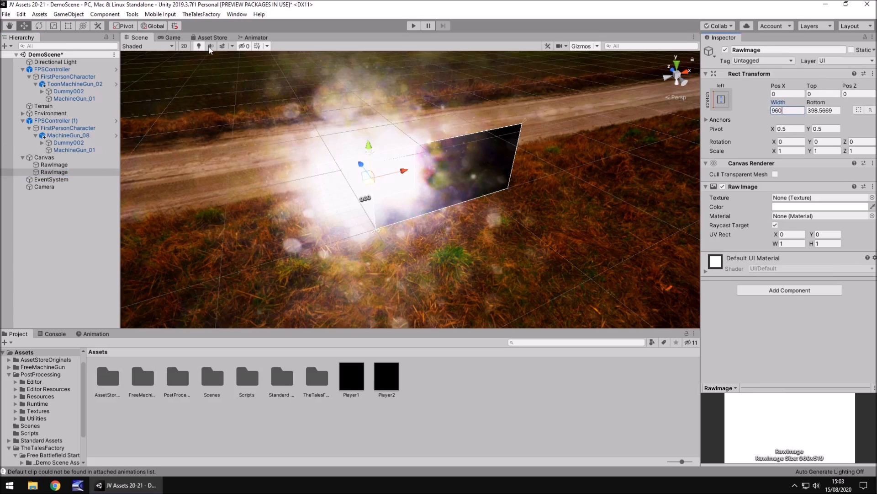
{"action": "left_click", "coordinate": [211, 46]}
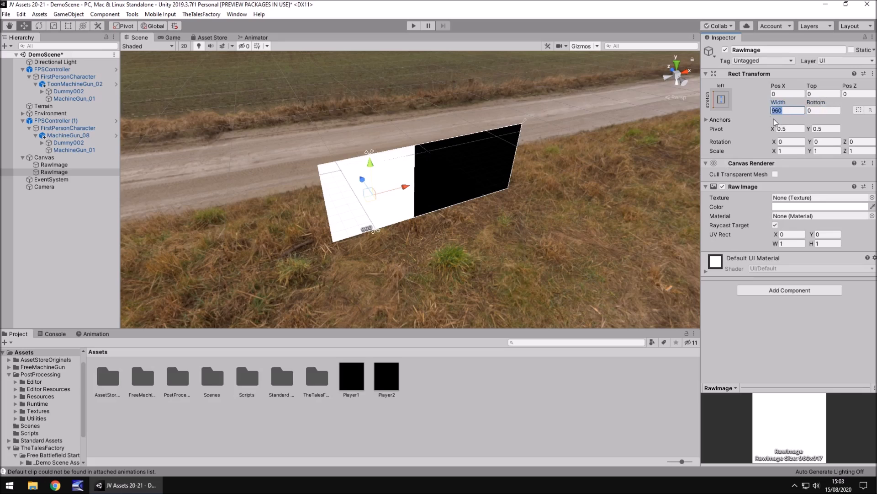
{"action": "mouse_move", "coordinate": [687, 158]}
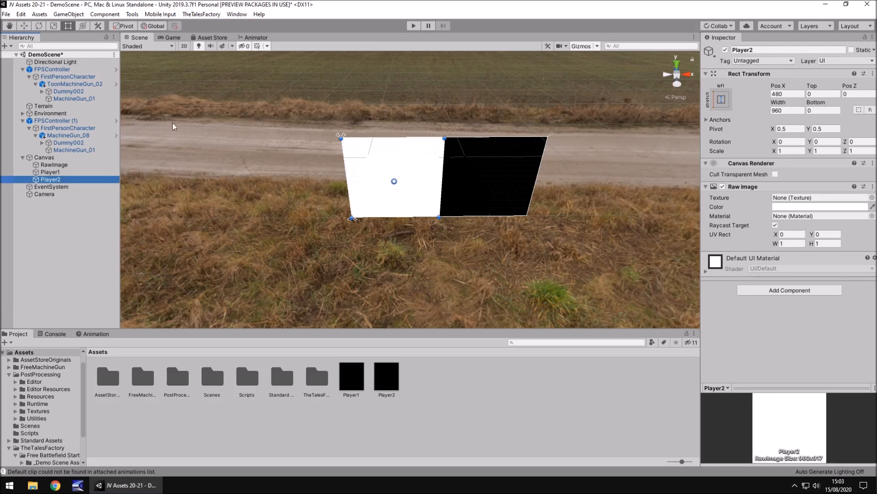
- Name the RawImages Player1 and Player2, anchoring Player2 right-stretch, 960 wide at X -480
{"action": "left_click", "coordinate": [721, 99]}
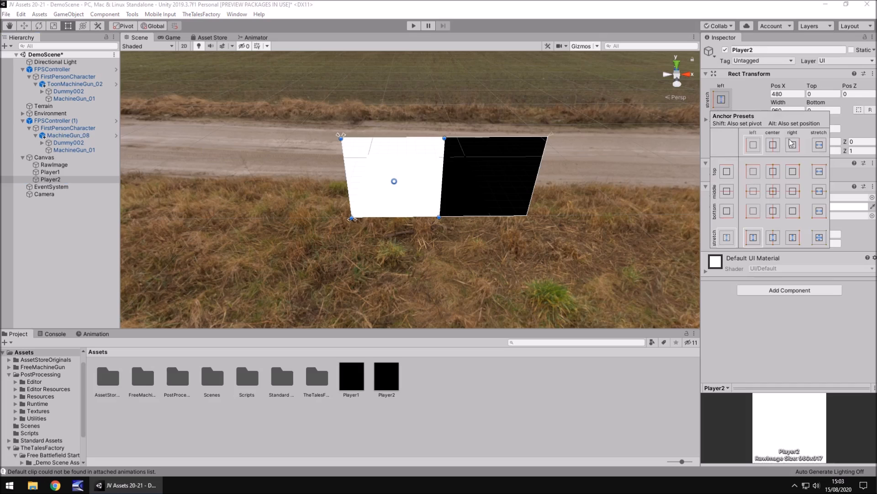
{"action": "mouse_move", "coordinate": [799, 238]}
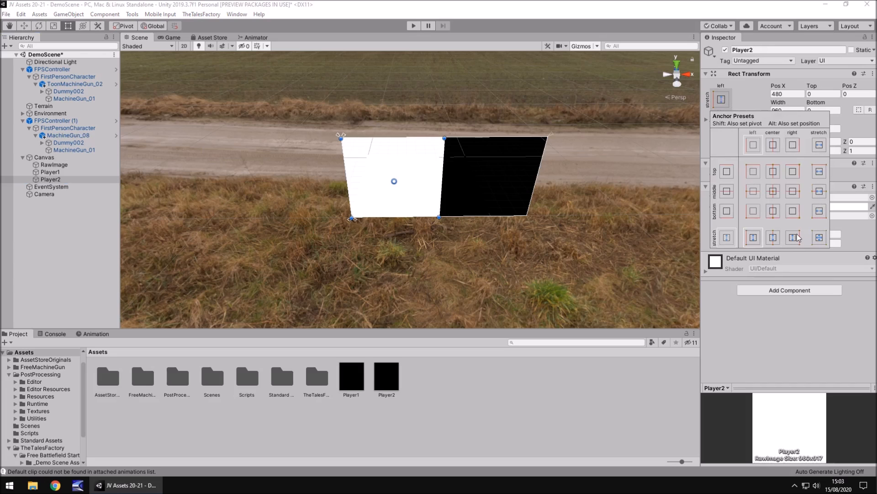
{"action": "left_click", "coordinate": [793, 237]}
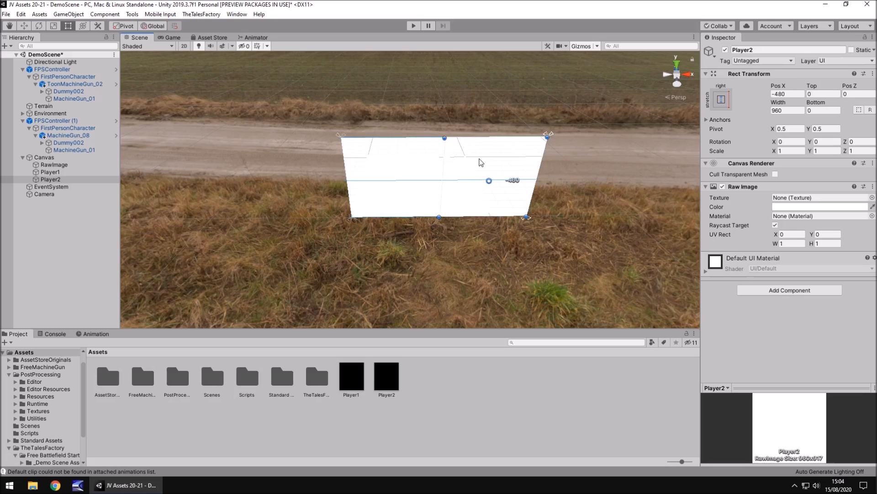
{"action": "mouse_move", "coordinate": [442, 206]}
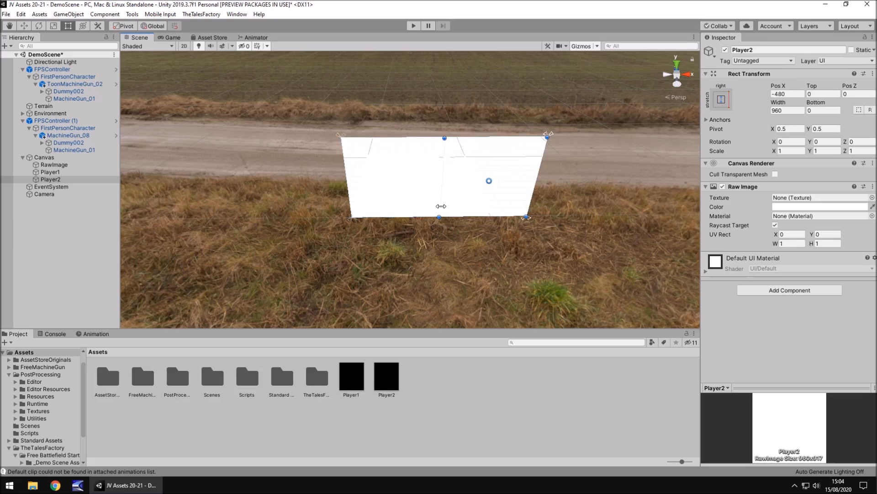
{"action": "mouse_move", "coordinate": [367, 380]}
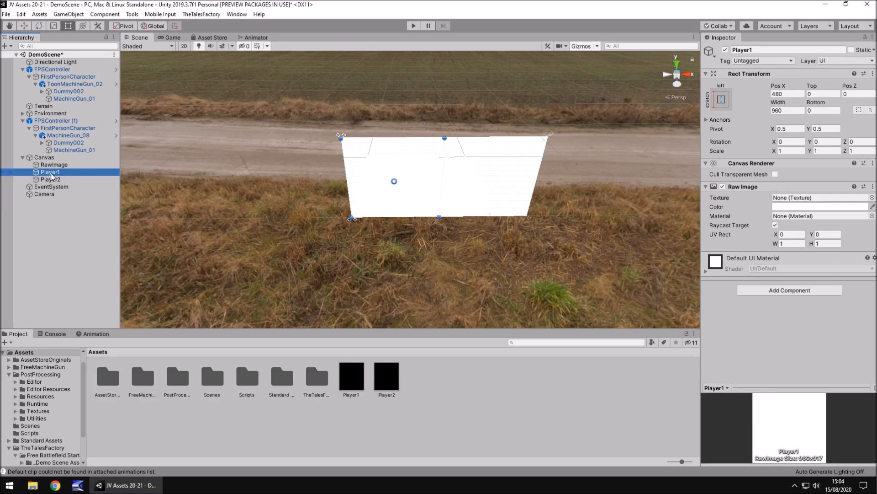
{"action": "mouse_move", "coordinate": [404, 216]}
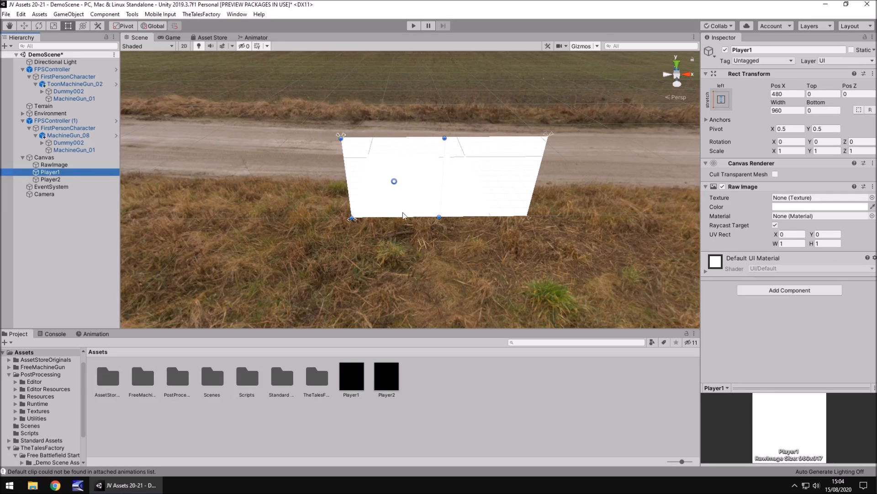
- Assign the Player1 and Player2 render textures to their matching Raw Image Texture fields
{"action": "left_click", "coordinate": [817, 197]}
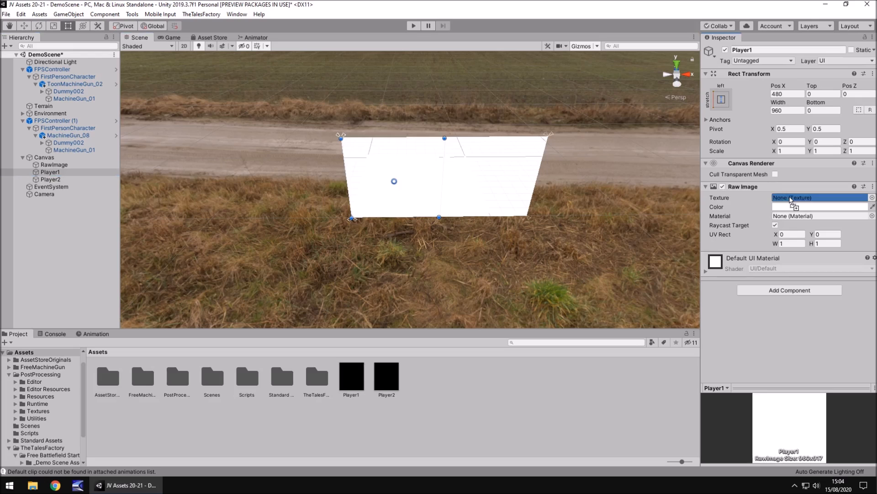
{"action": "left_click", "coordinate": [50, 179]}
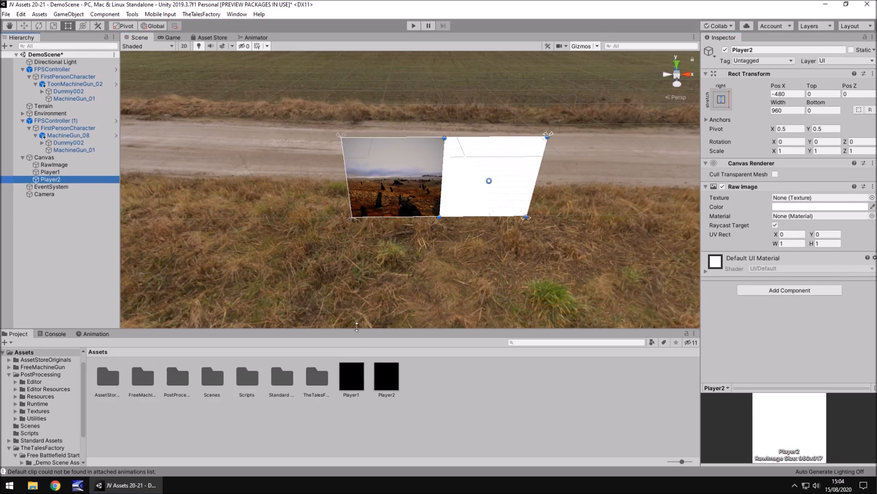
{"action": "left_click", "coordinate": [817, 197]}
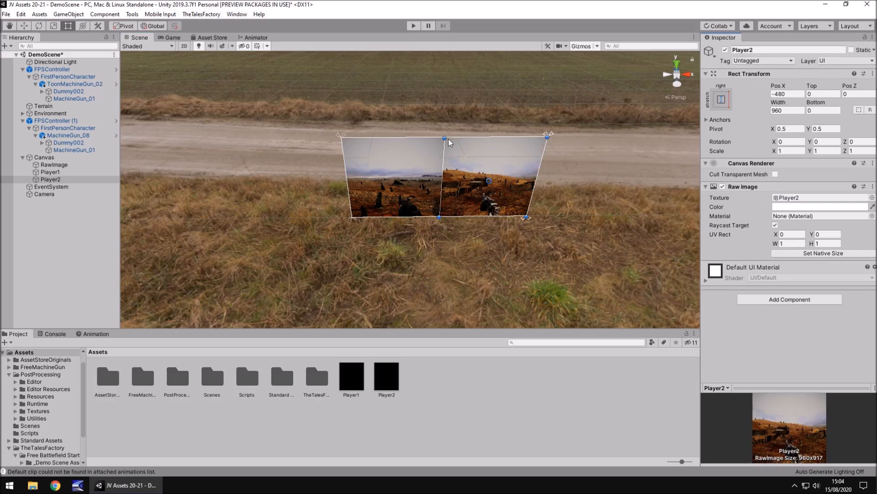
{"action": "mouse_move", "coordinate": [448, 117]}
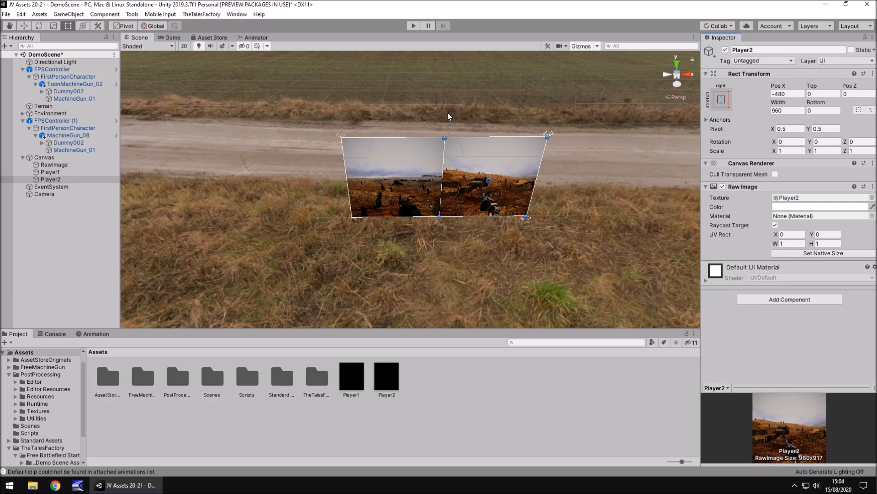
- Add a center-stretch Raw Image divider with Top/Bottom 0 and Width 5, then play
{"action": "left_click", "coordinate": [68, 14]}
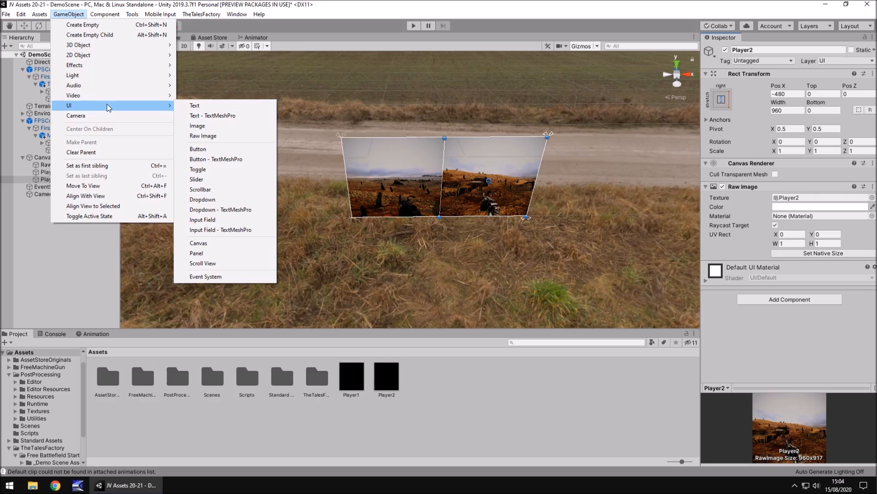
{"action": "left_click", "coordinate": [203, 135]}
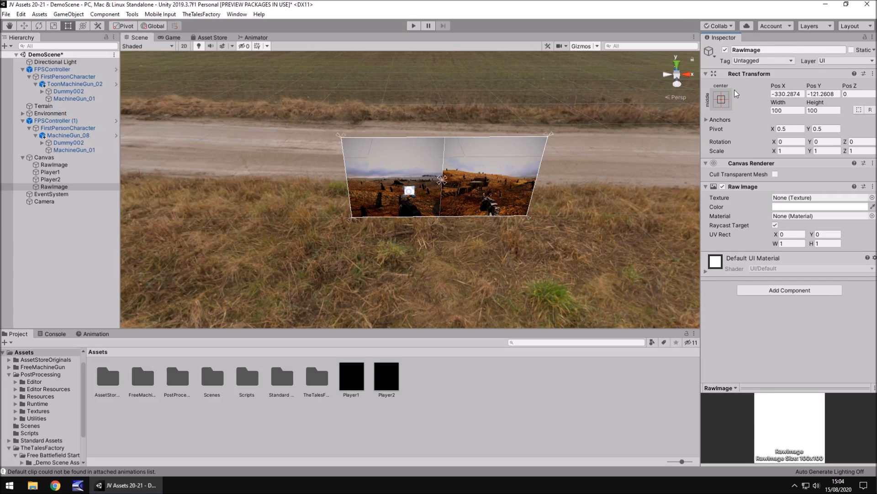
{"action": "left_click", "coordinate": [720, 100]}
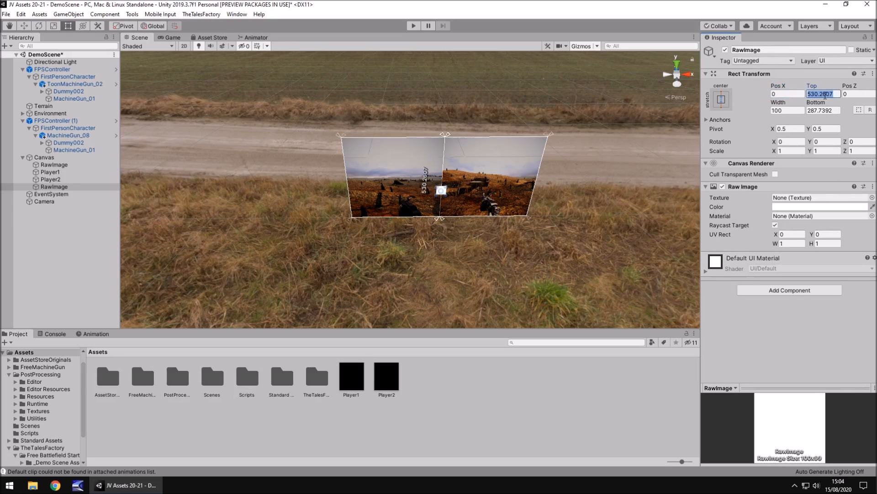
{"action": "type", "text": "0"}
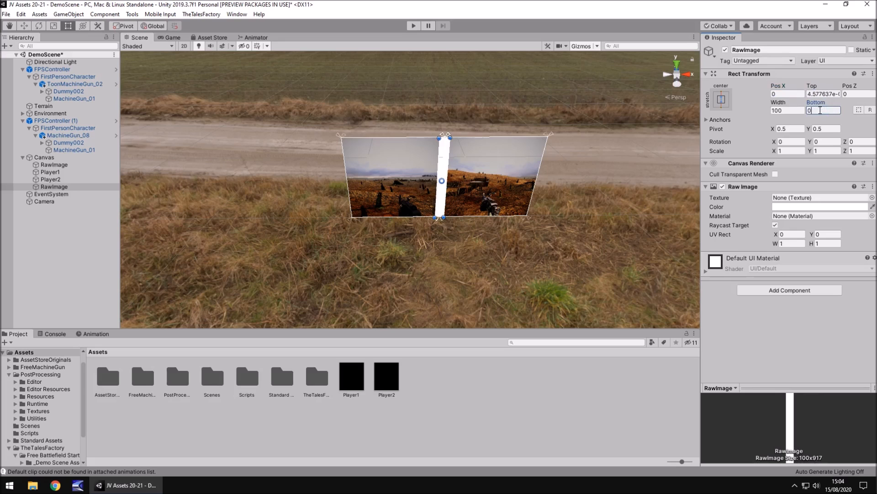
{"action": "type", "text": "5"}
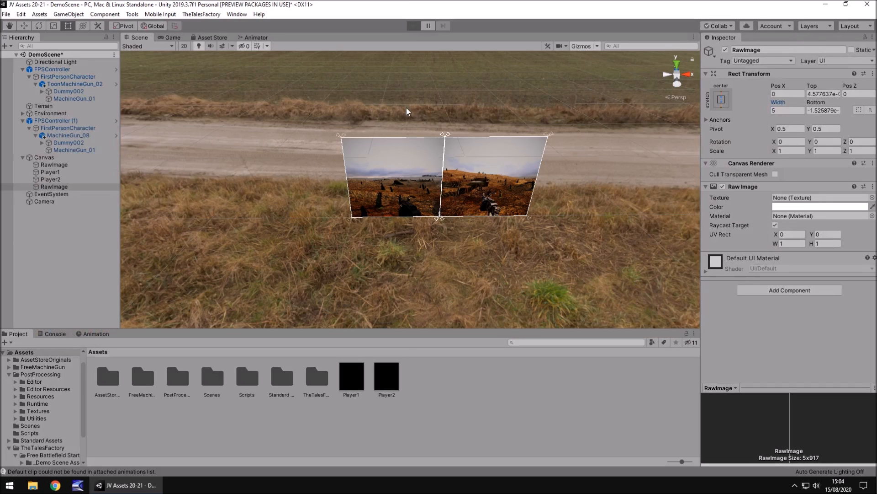
{"action": "left_click", "coordinate": [413, 26]}
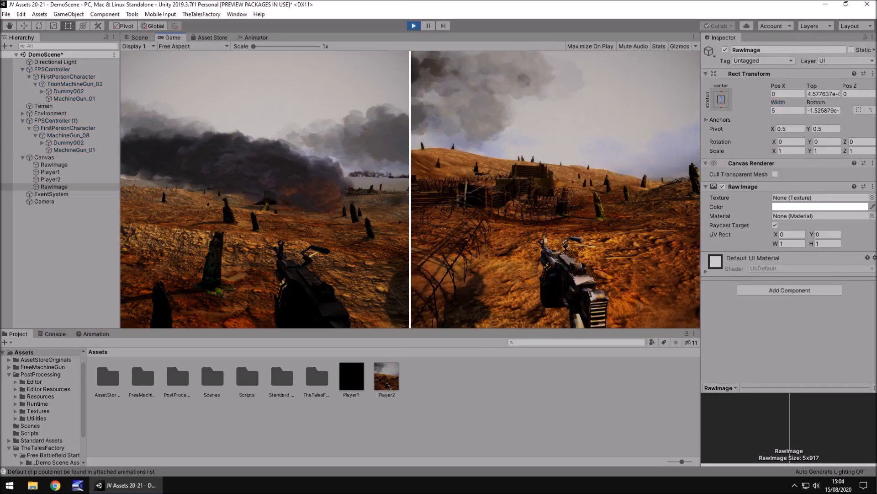